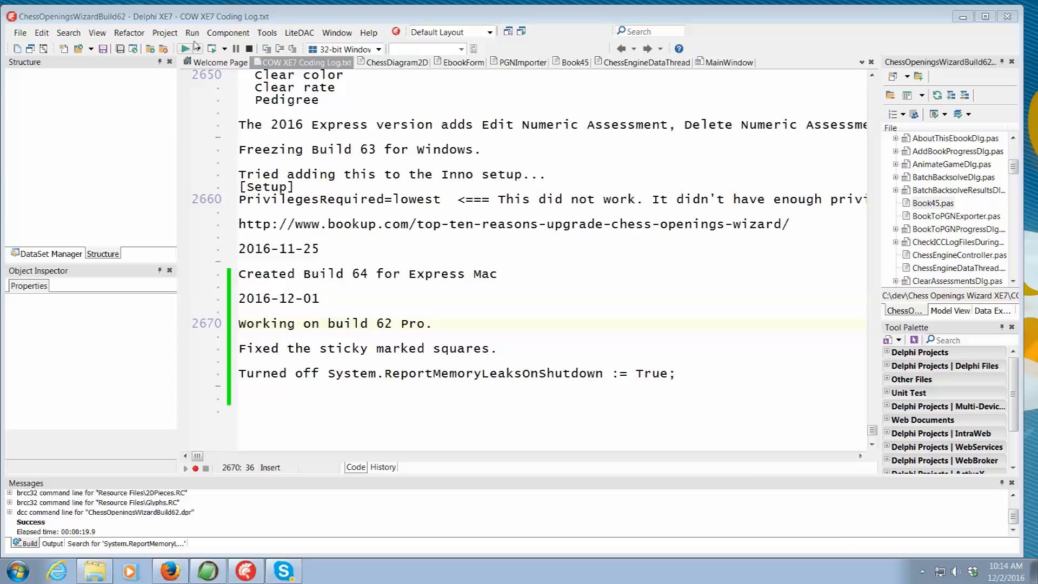
Run the Chess Openings Wizard Professional build from Delphi XE7.
click(522, 324)
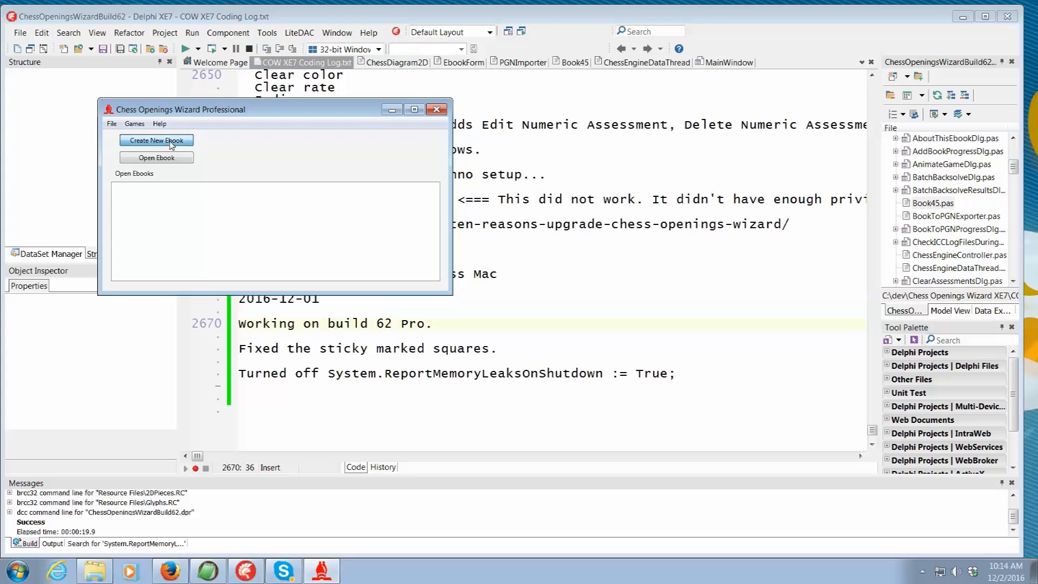
click(156, 141)
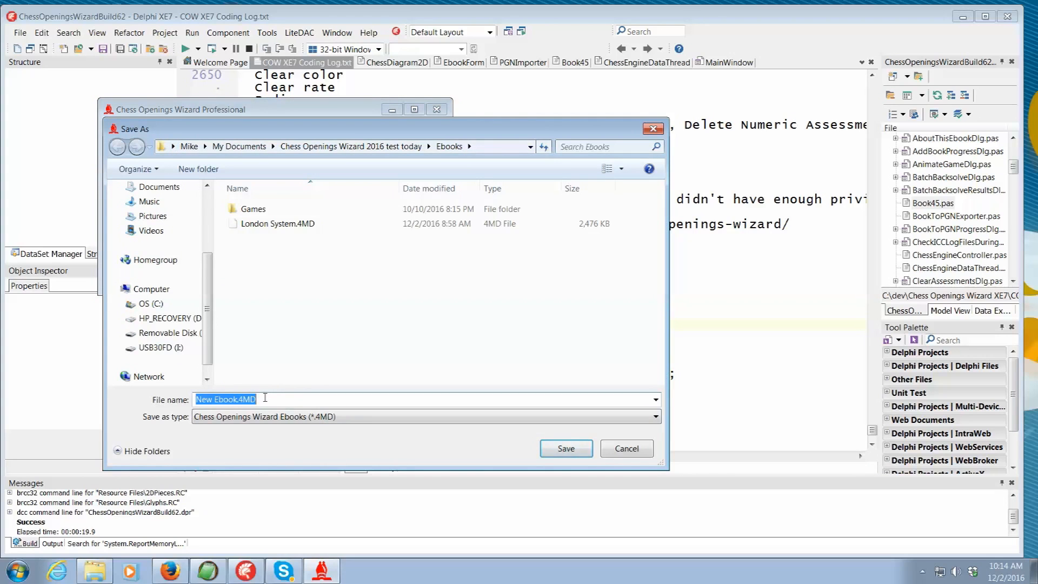
text(DAv)
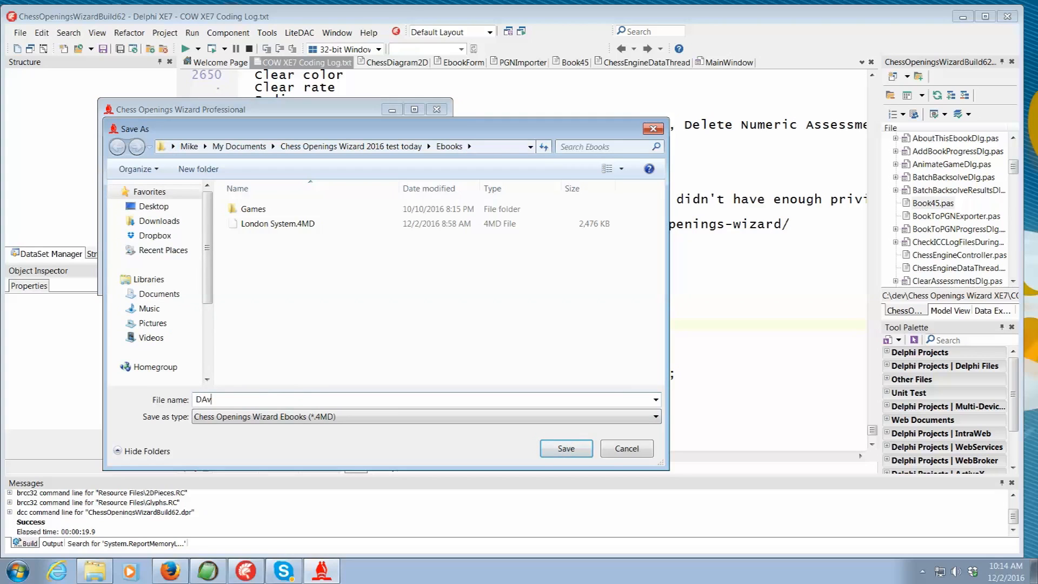
text(avid)
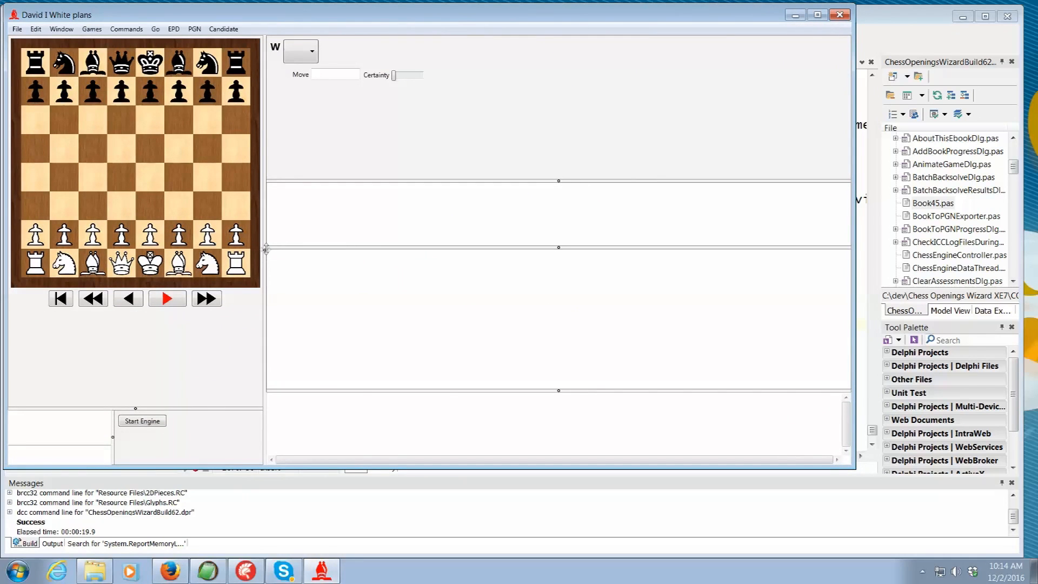
Drag the splitter to widen the chessboard pane.
drag(265, 249, 363, 274)
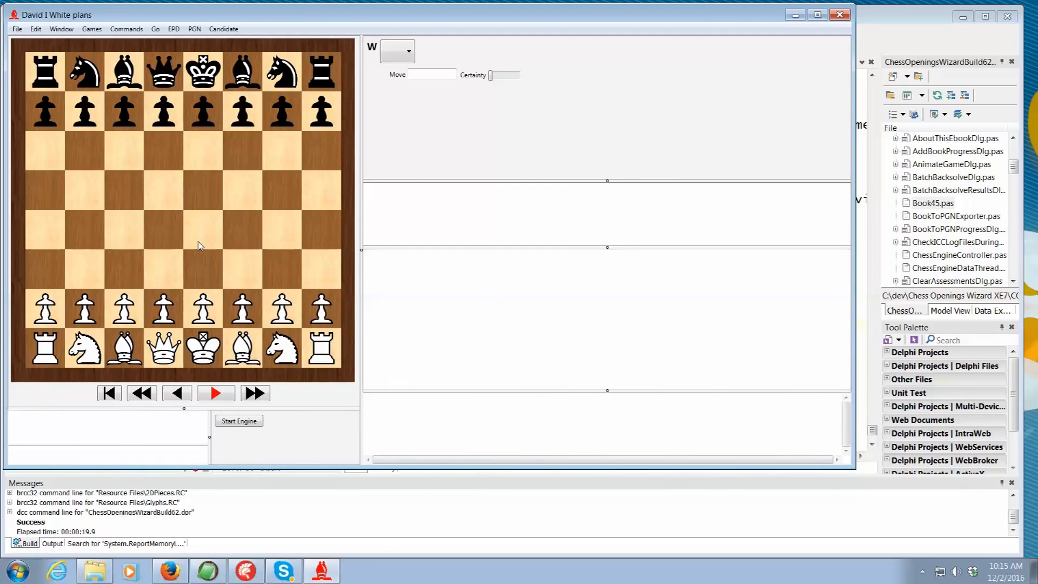
mouse_move(206, 313)
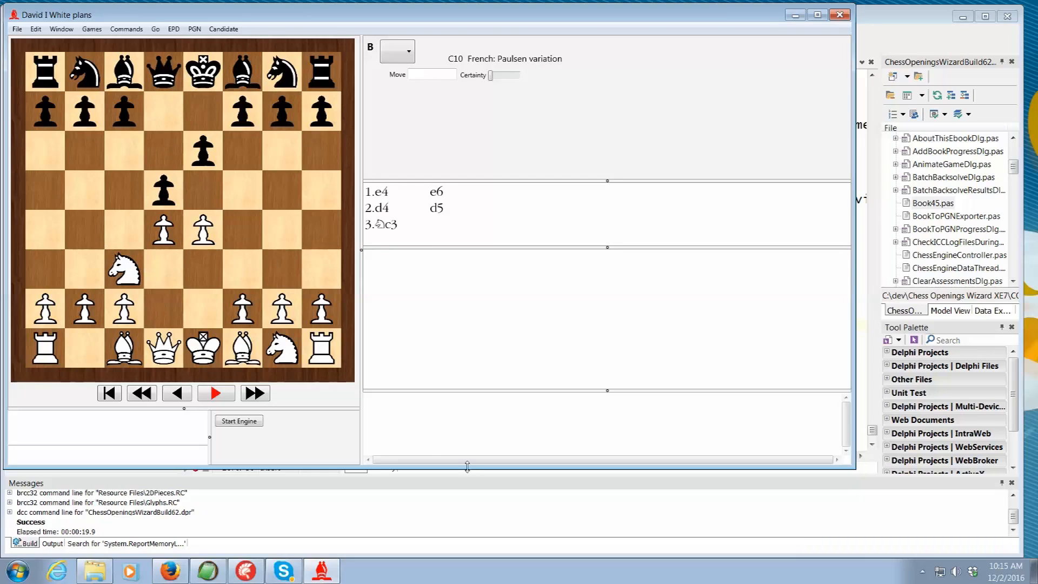
Type the comment 'Winawer is best for Black.' at 3.Nc3.
text(W)
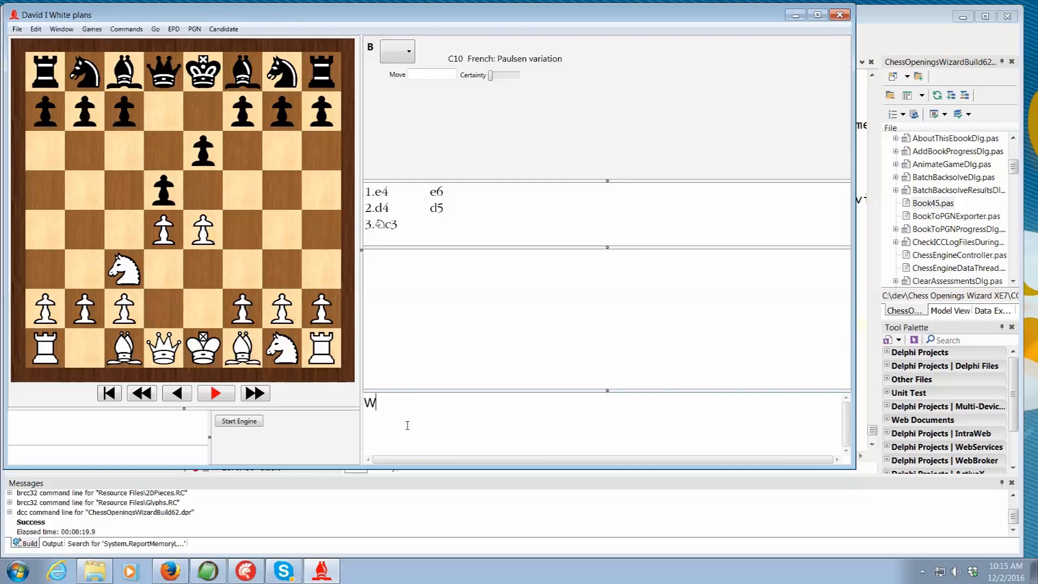
text(inawer i)
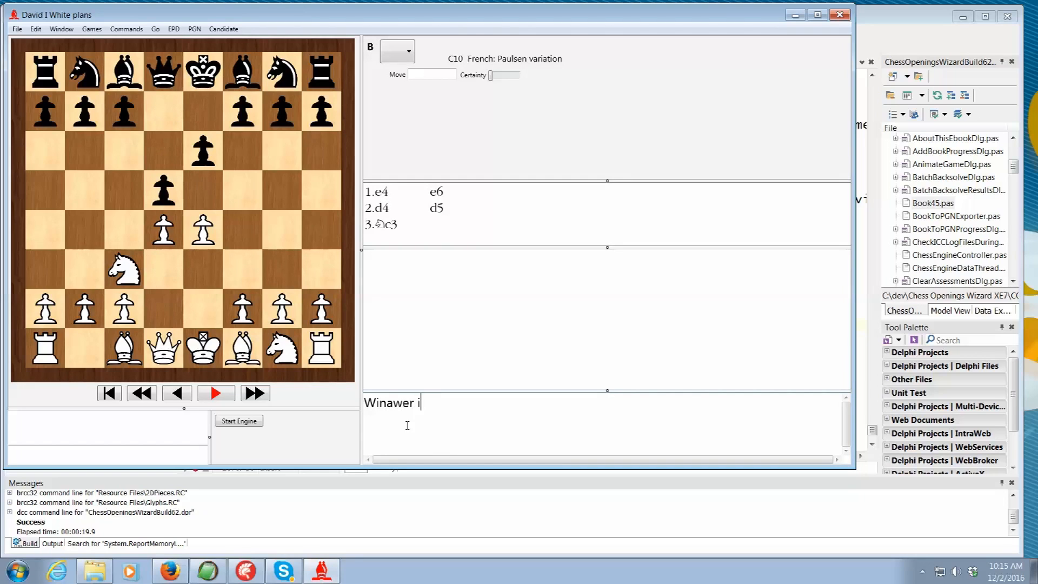
text(s best for Blac)
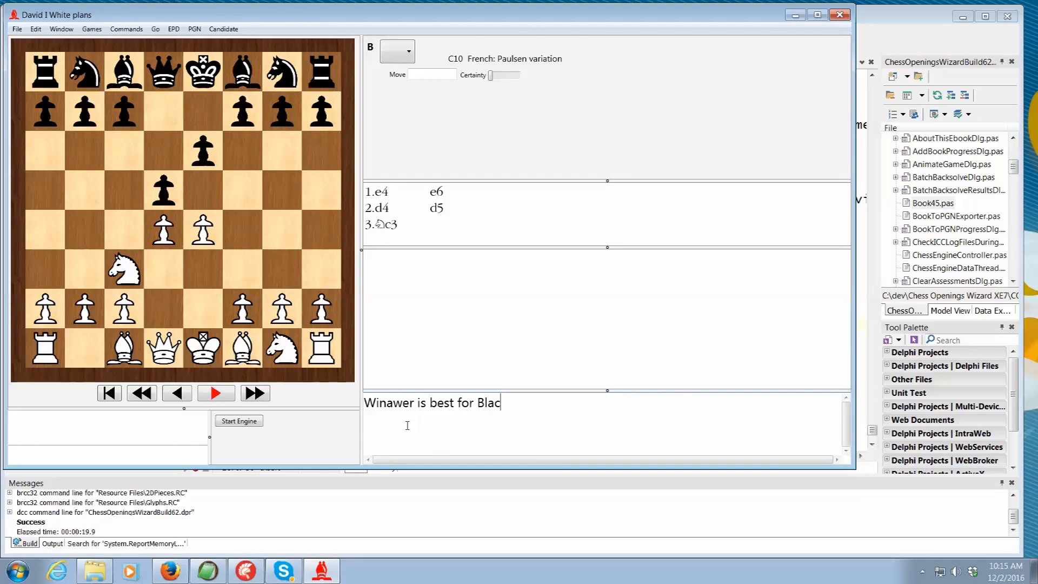
text(k.)
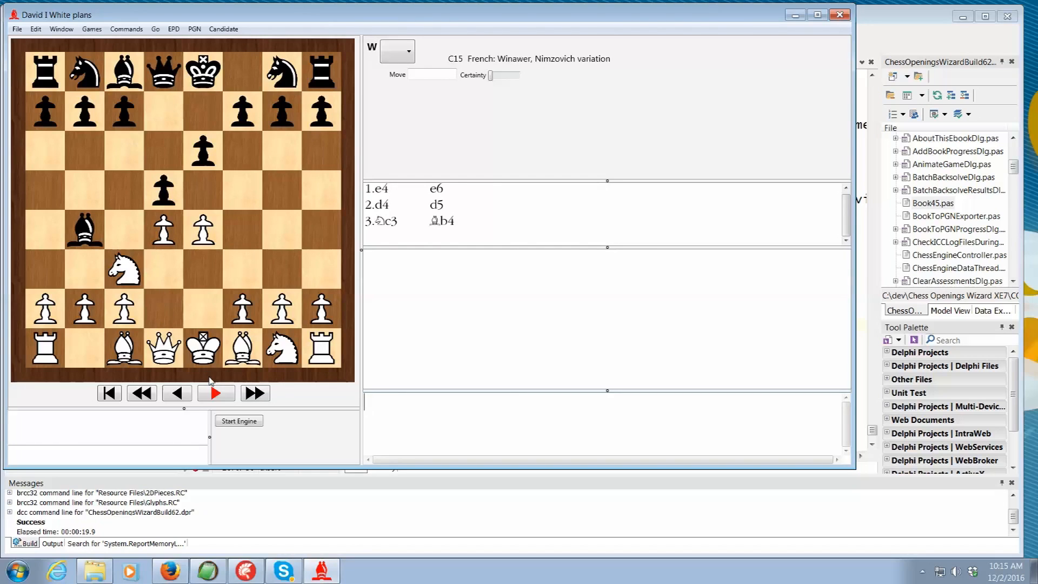
mouse_move(207, 206)
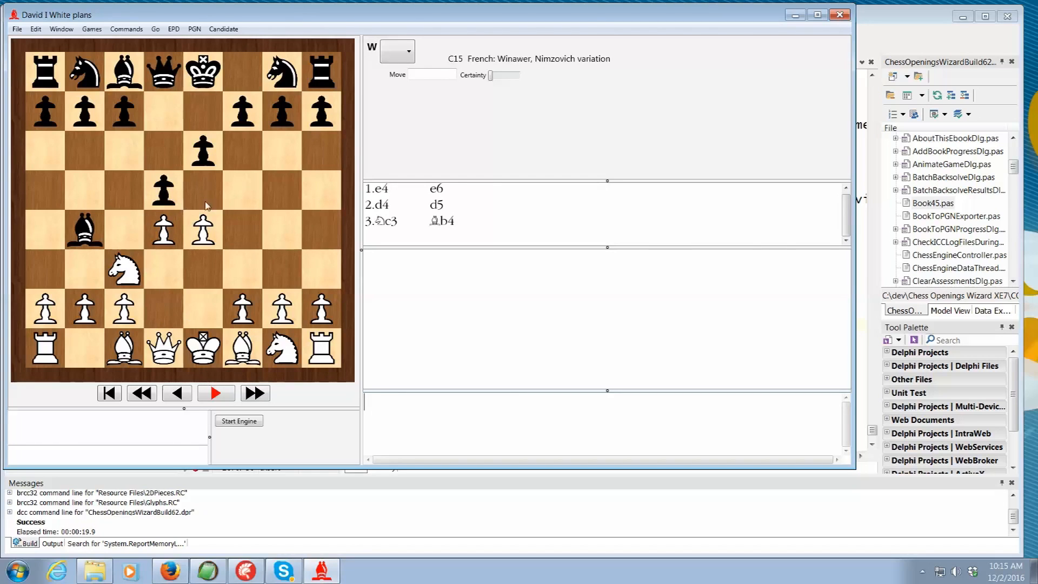
Return to the start, transpose via 1.d4 d5 2.Nc3 e6 3.e4, and select the comment.
click(108, 393)
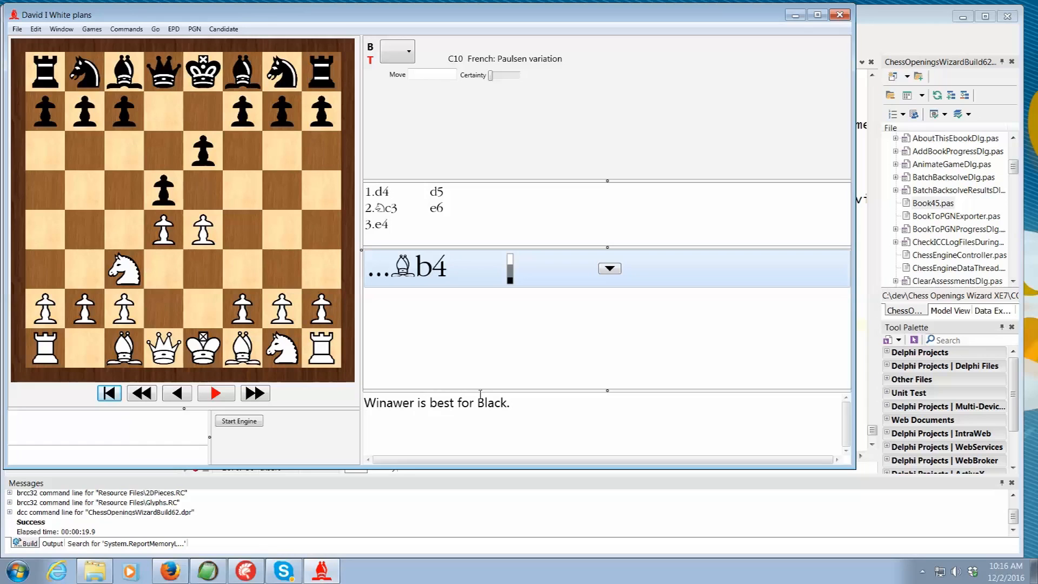
triple_click(436, 402)
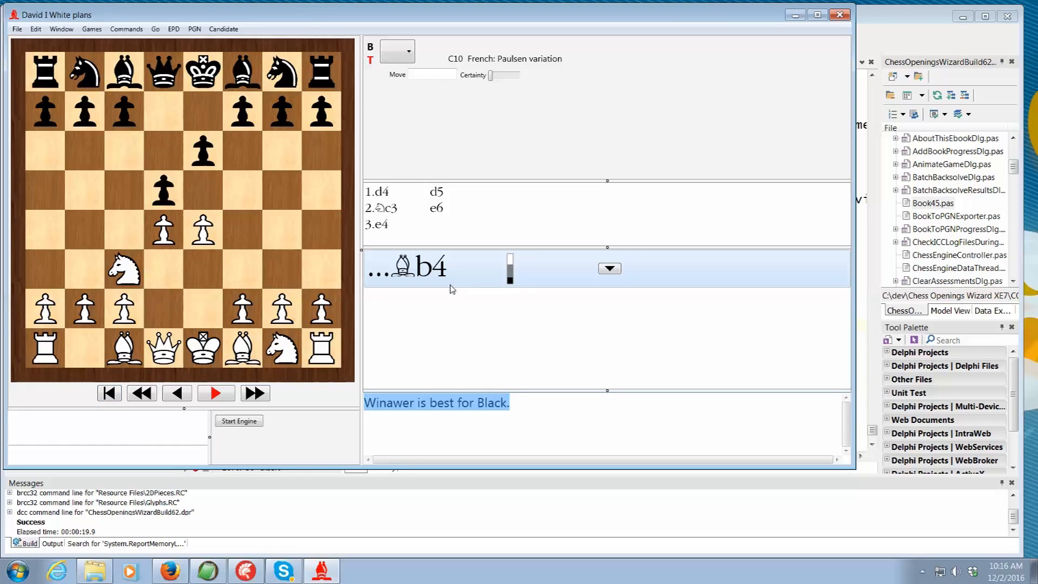
mouse_move(437, 268)
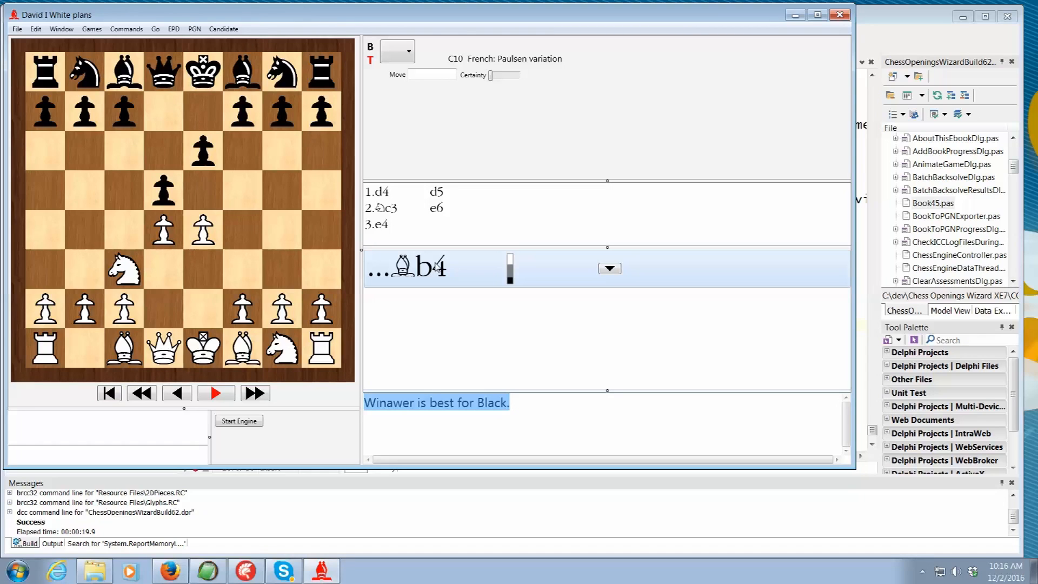
mouse_move(378, 255)
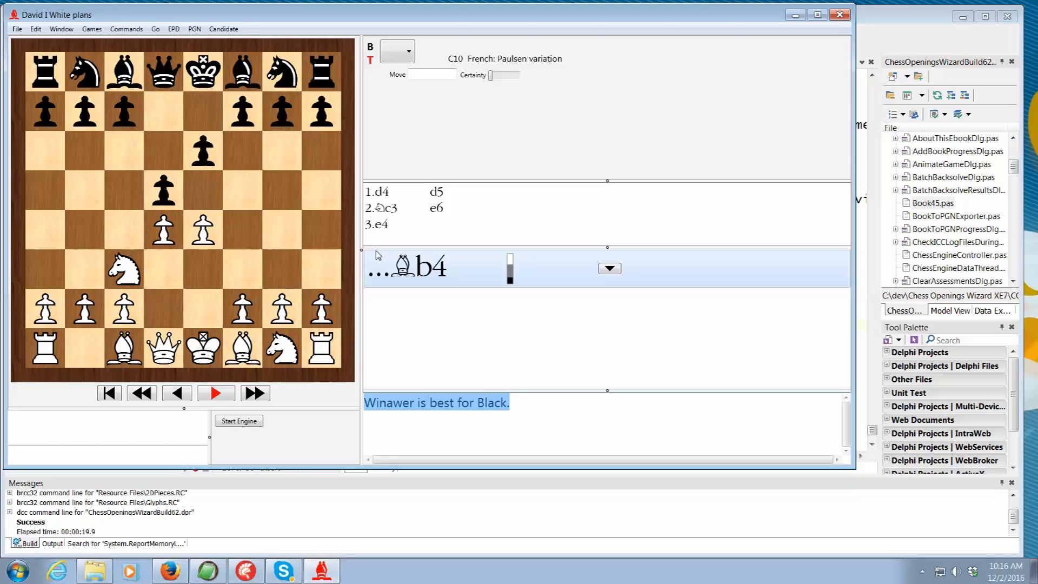
click(207, 570)
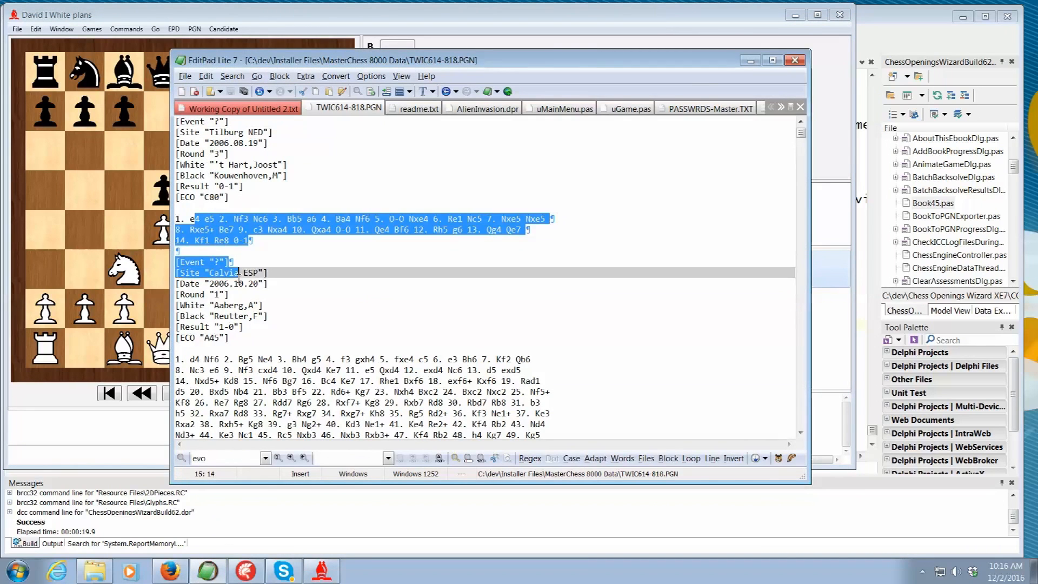
drag(238, 272, 268, 327)
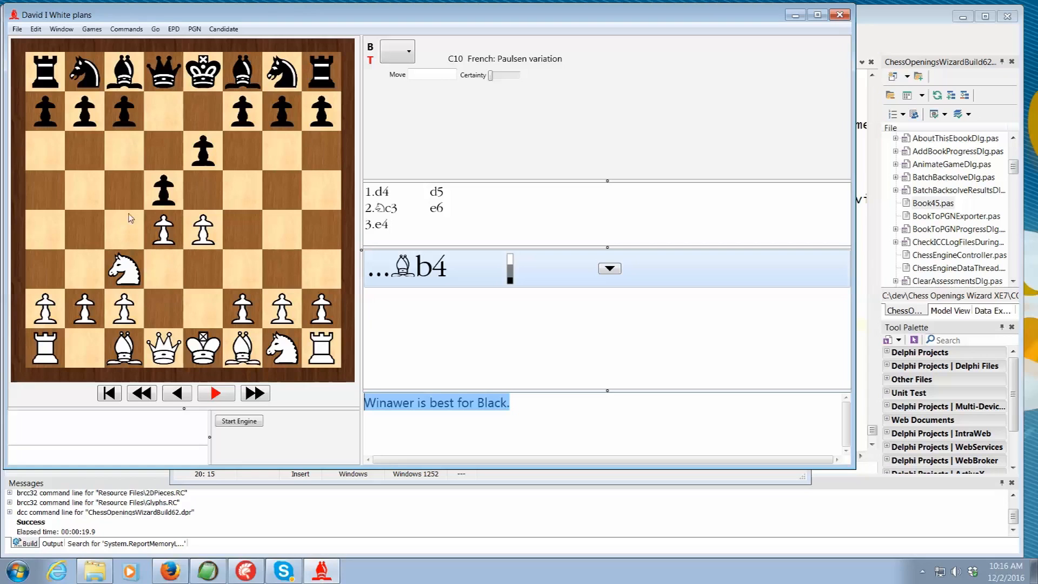
Mark c4 and scroll through Black's candidate moves after 3.e4, led by ...Bb4.
click(126, 29)
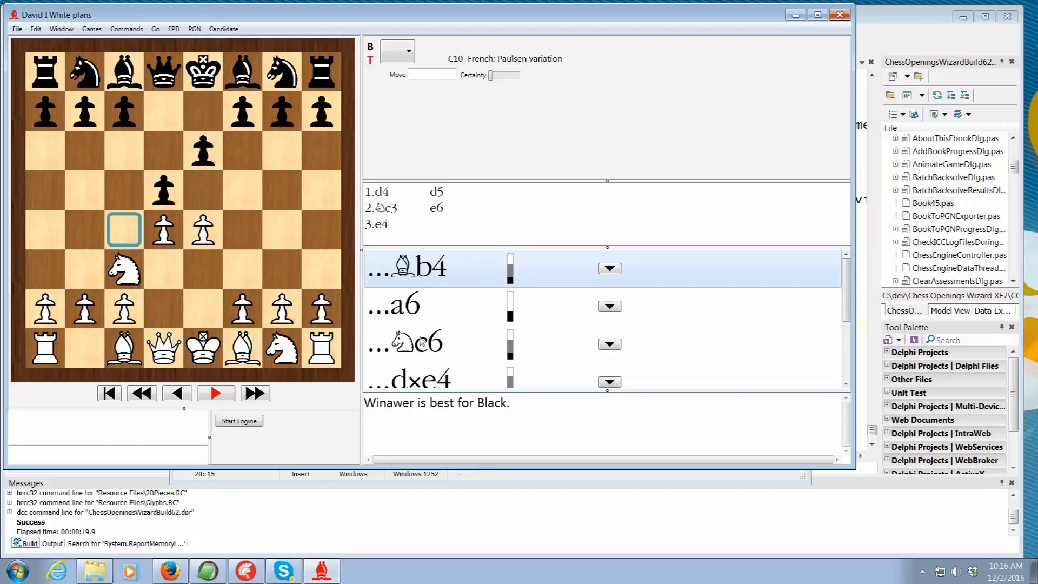
scroll(down, 3)
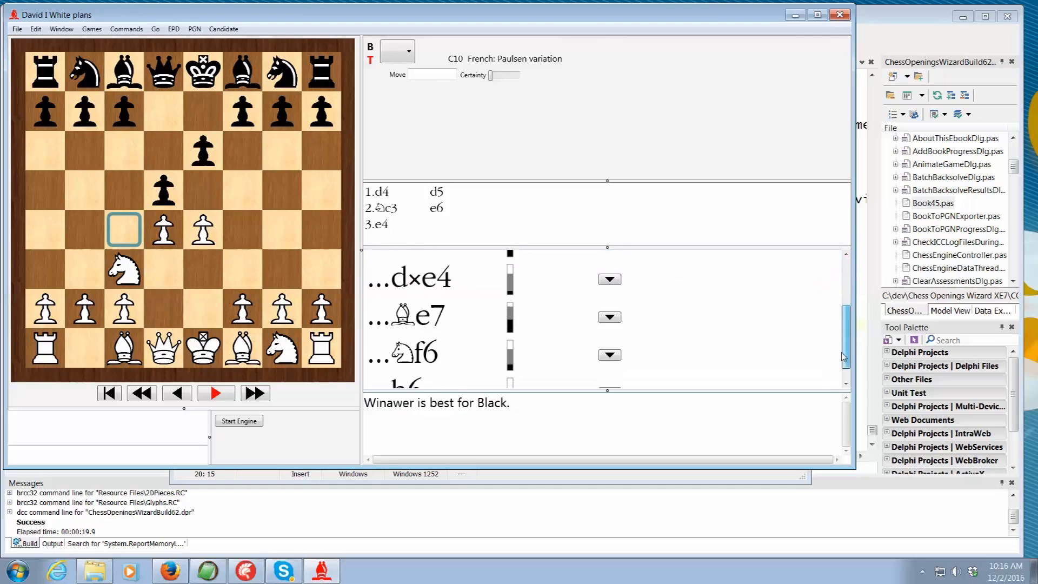
scroll(down, 3)
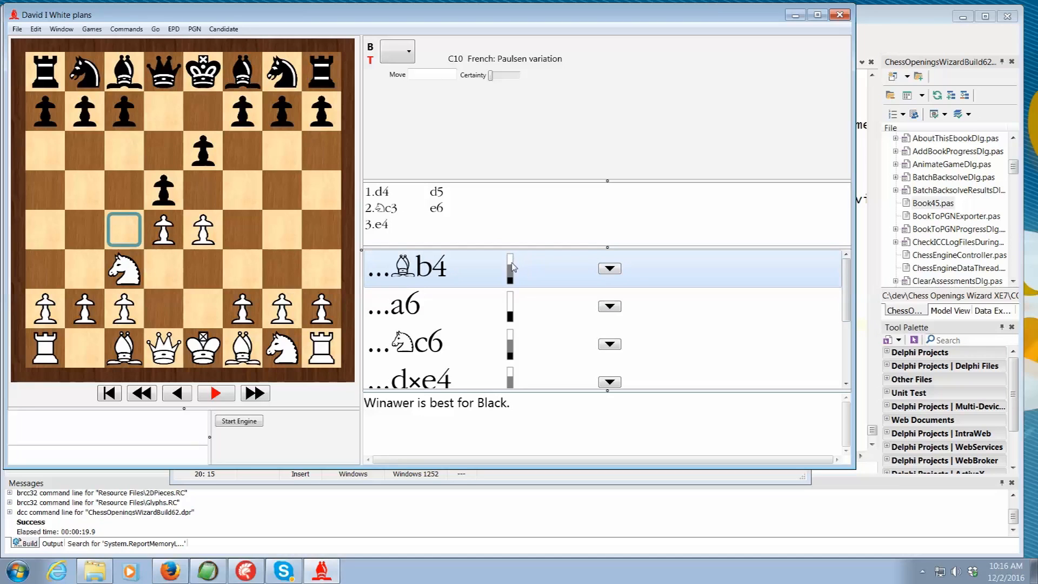
mouse_move(516, 285)
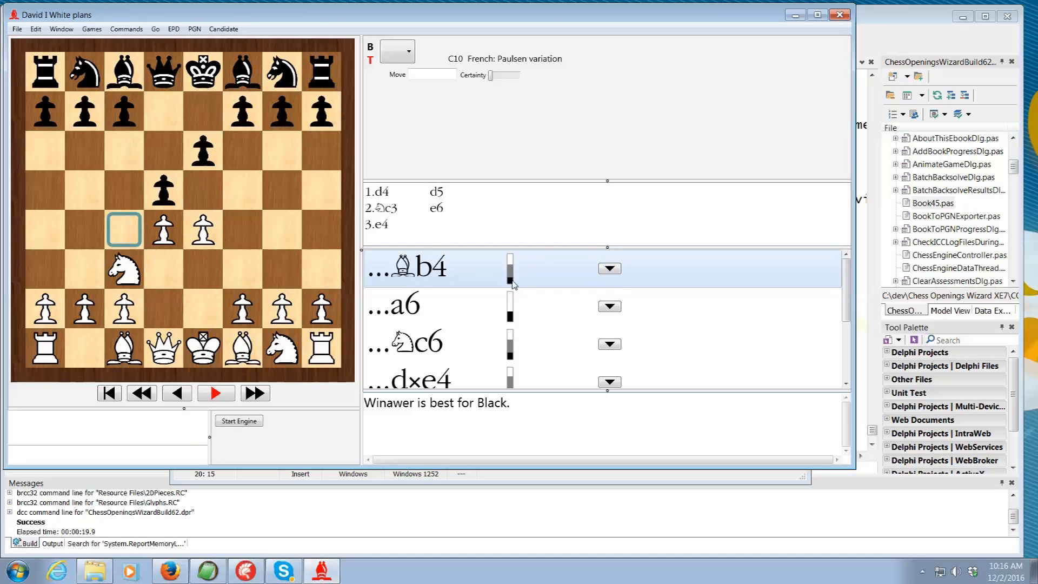
mouse_move(519, 306)
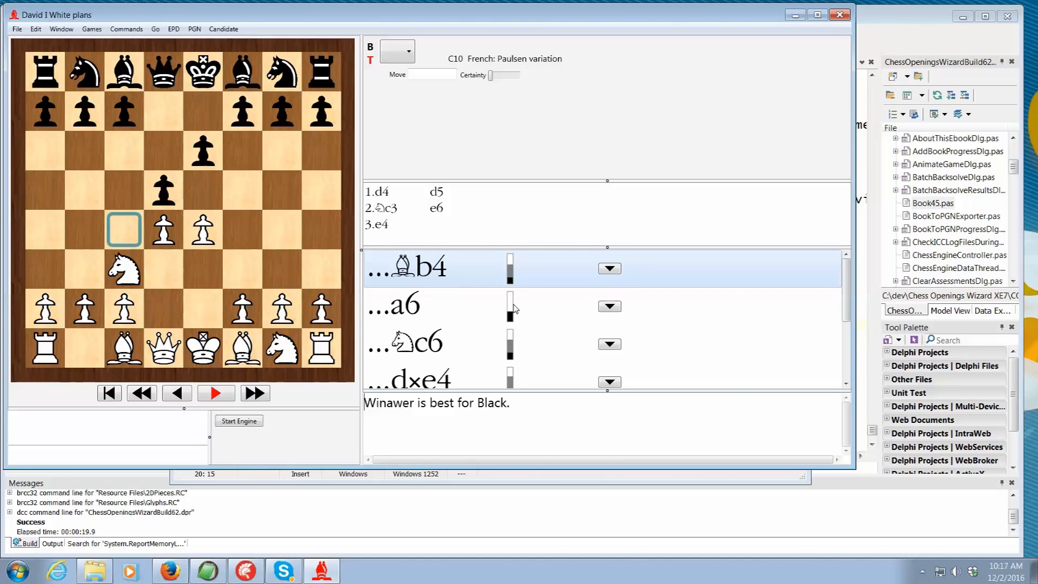
mouse_move(516, 303)
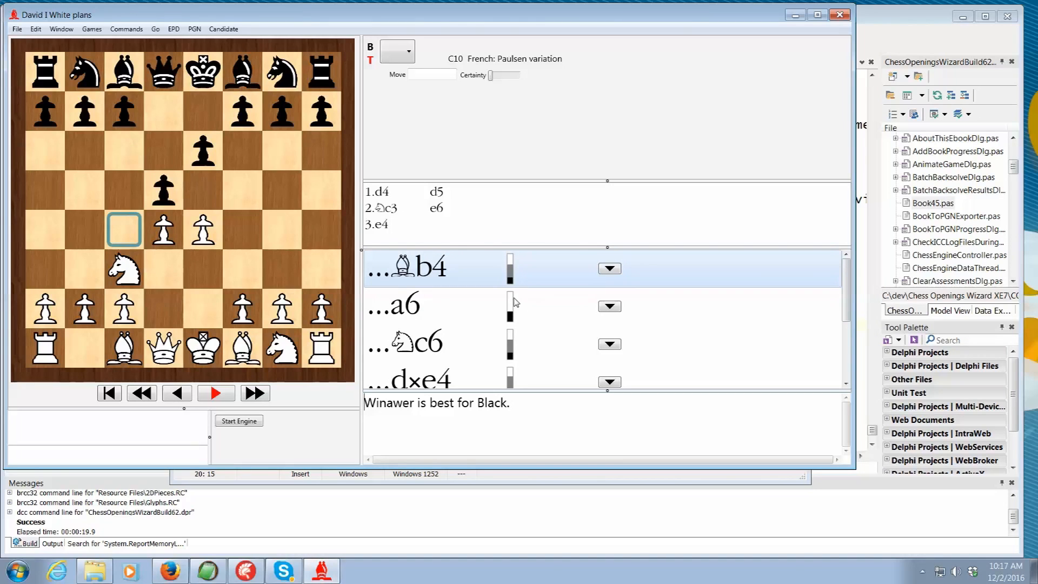
mouse_move(515, 318)
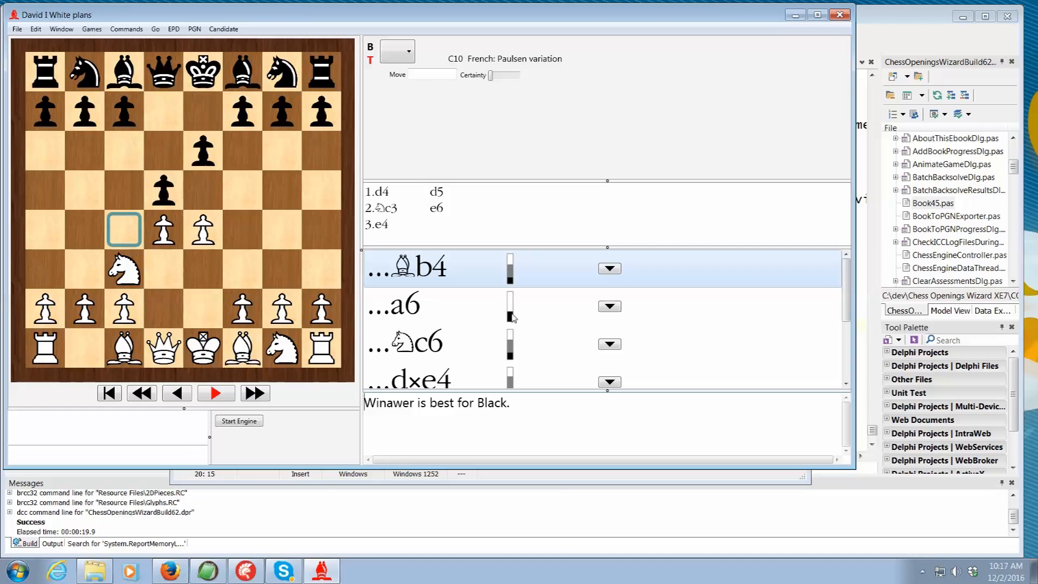
mouse_move(410, 308)
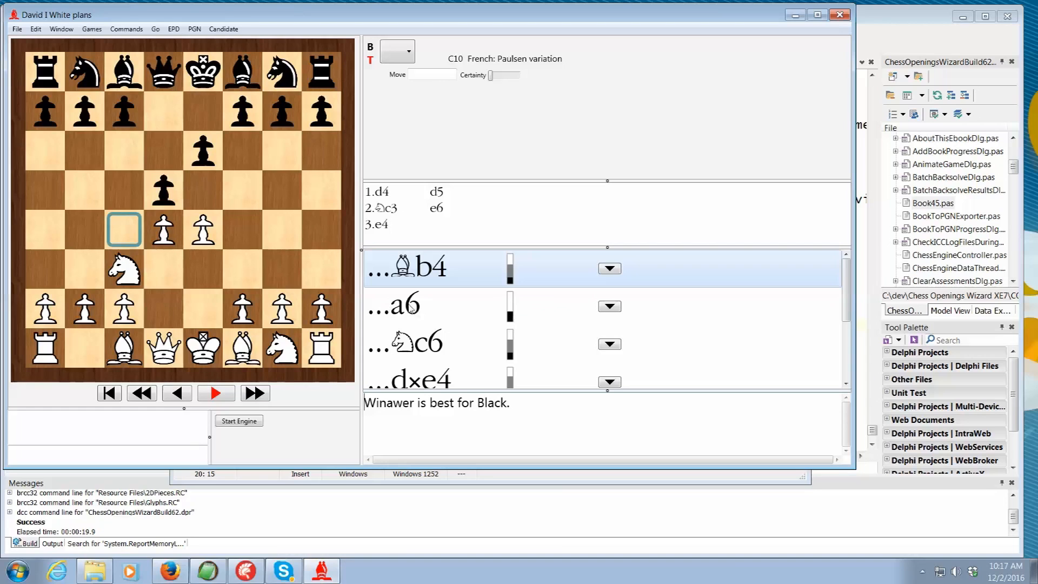
mouse_move(408, 310)
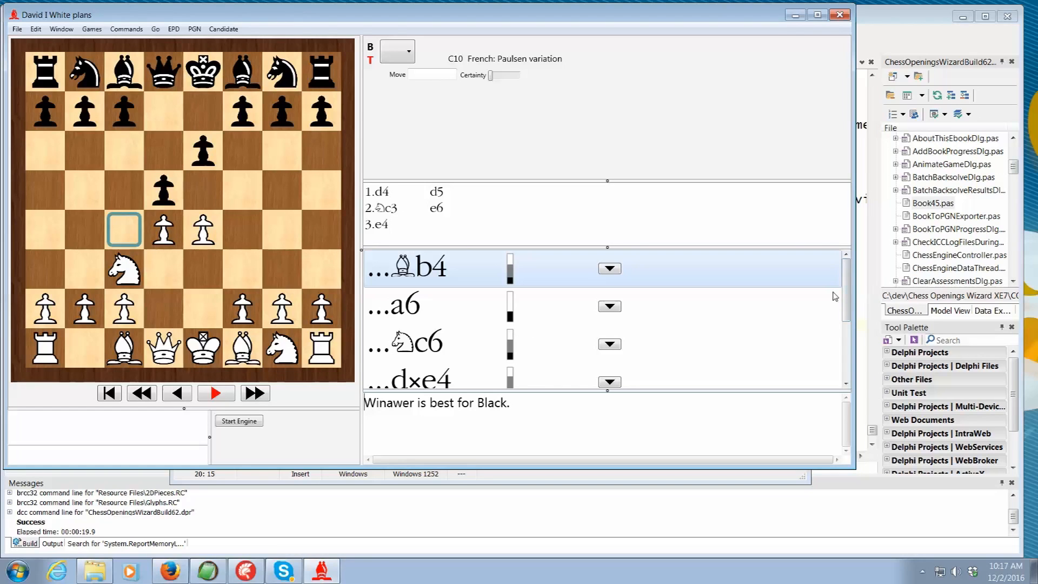
mouse_move(818, 297)
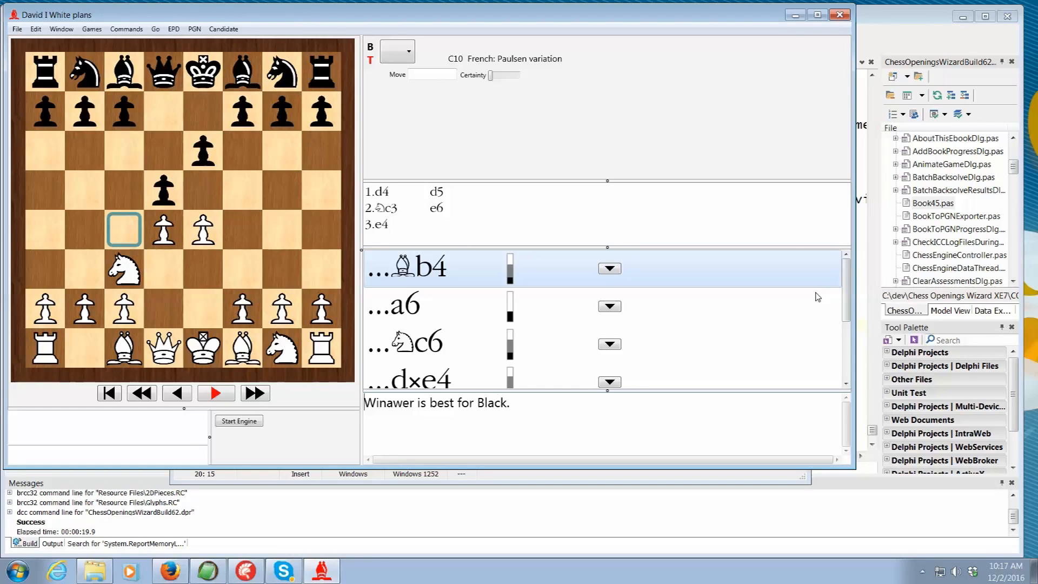
mouse_move(699, 228)
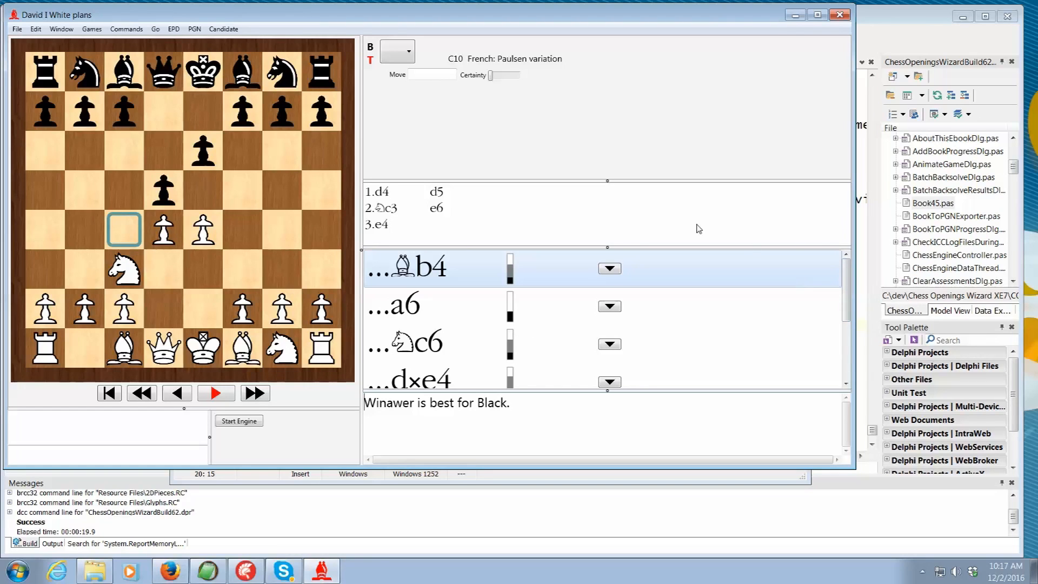
mouse_move(275, 250)
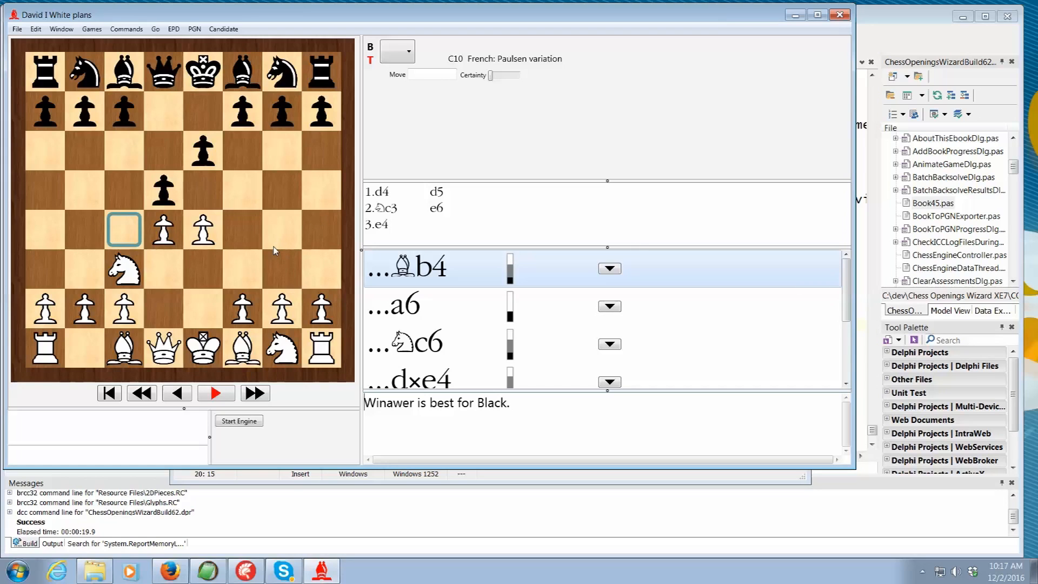
mouse_move(266, 254)
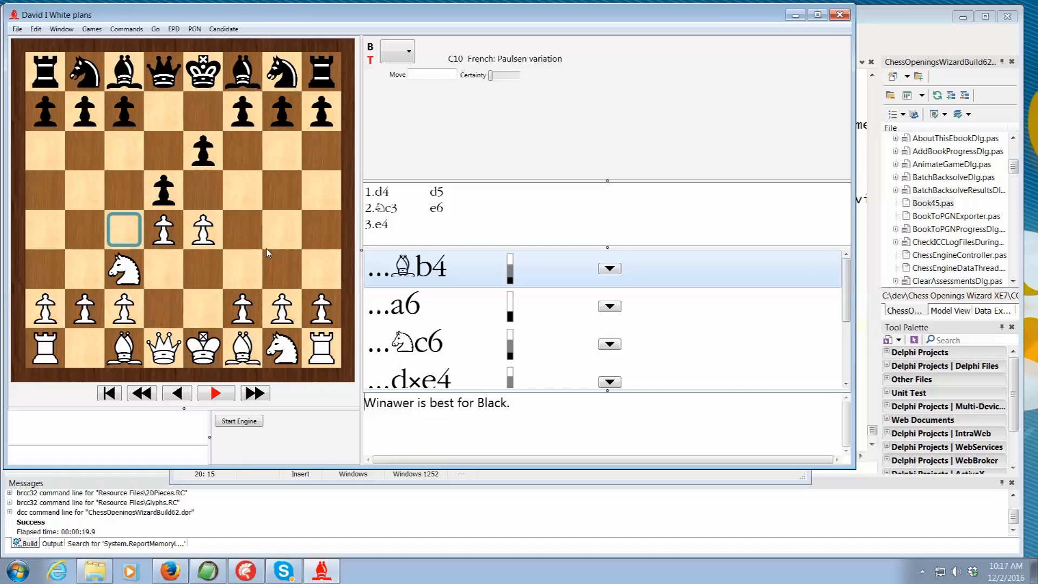
mouse_move(278, 293)
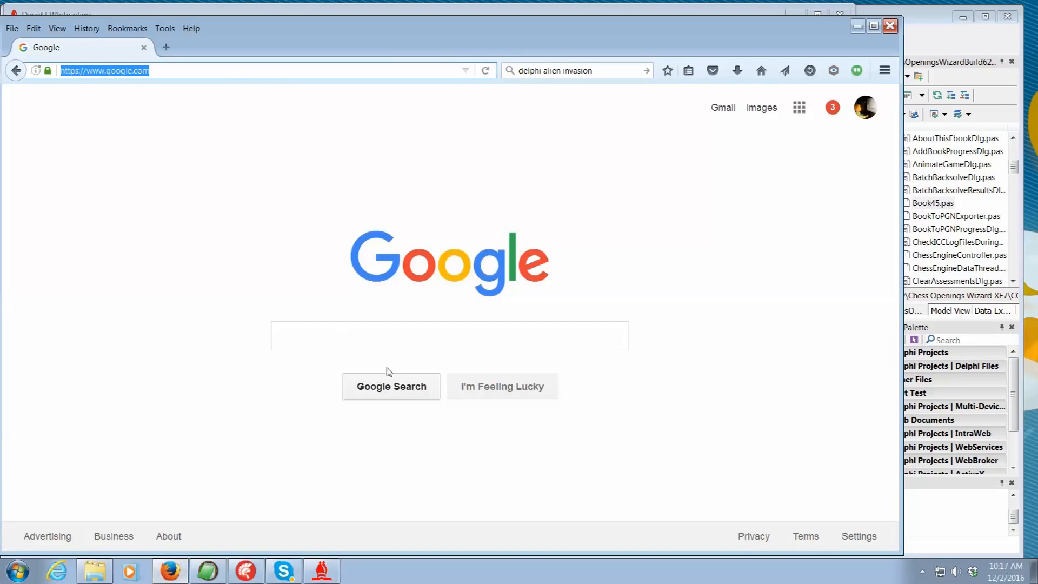
Search Google for 'strong chess engins' and mark Stockfish, ELO 3247, atop the results.
click(449, 335)
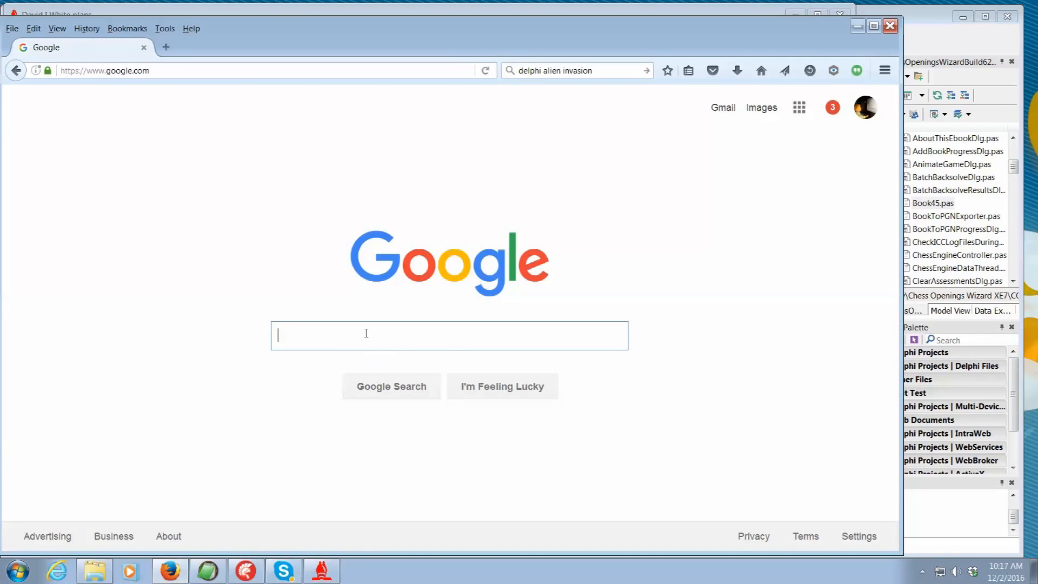
text(strong chess)
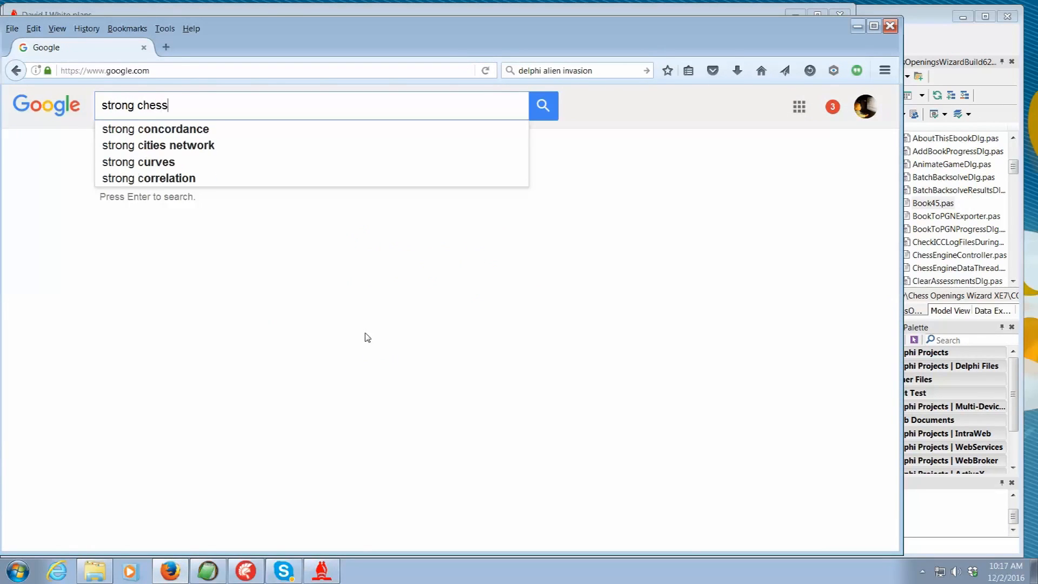
text(engins)
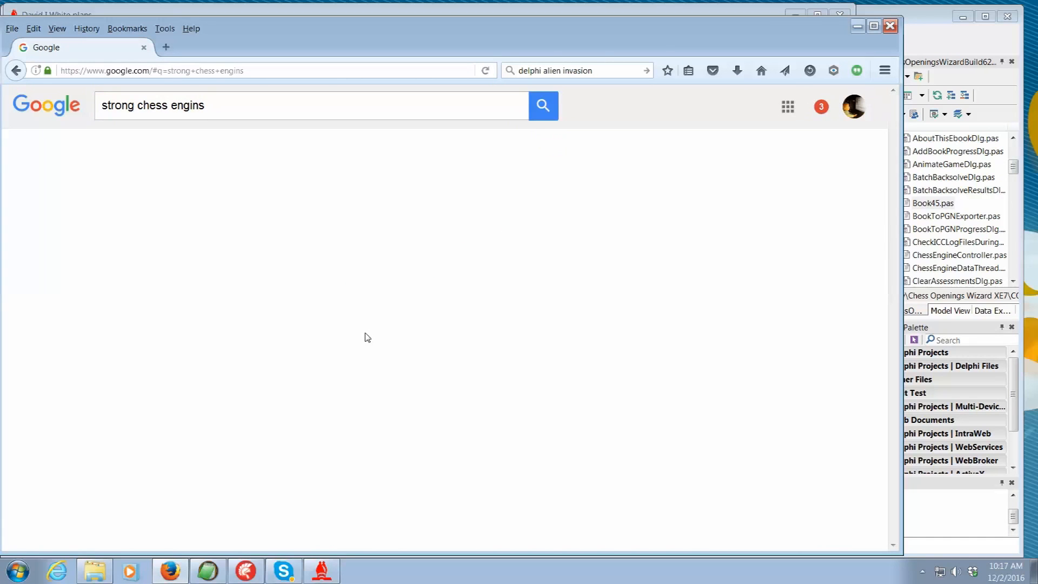
click(542, 105)
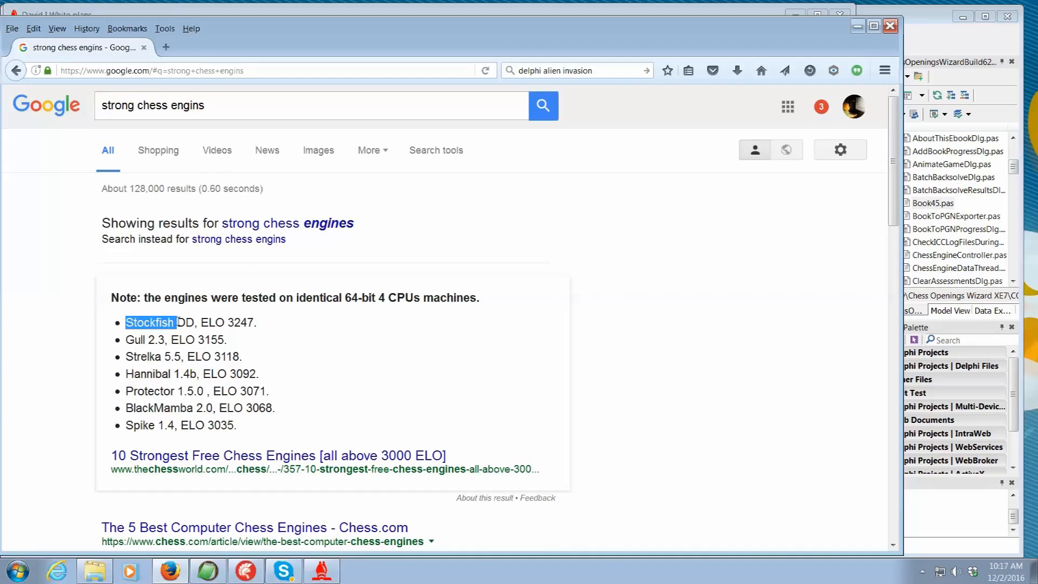
mouse_move(295, 345)
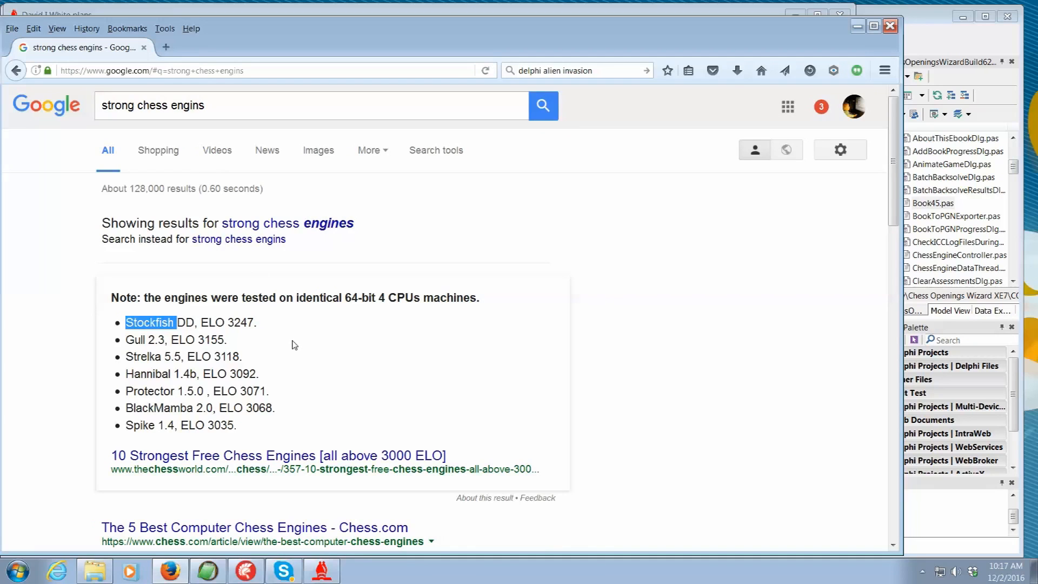
mouse_move(177, 377)
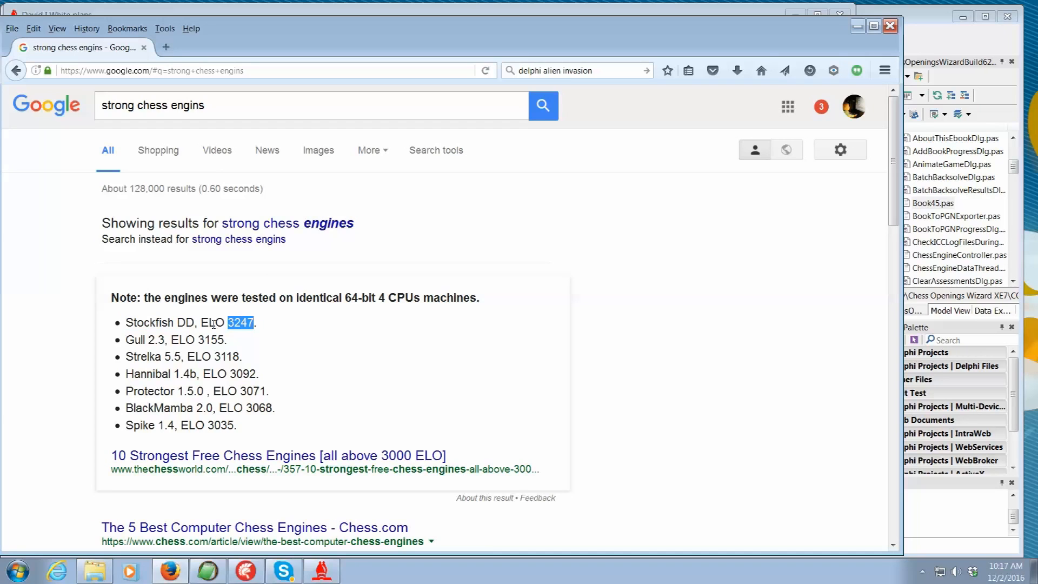
mouse_move(260, 343)
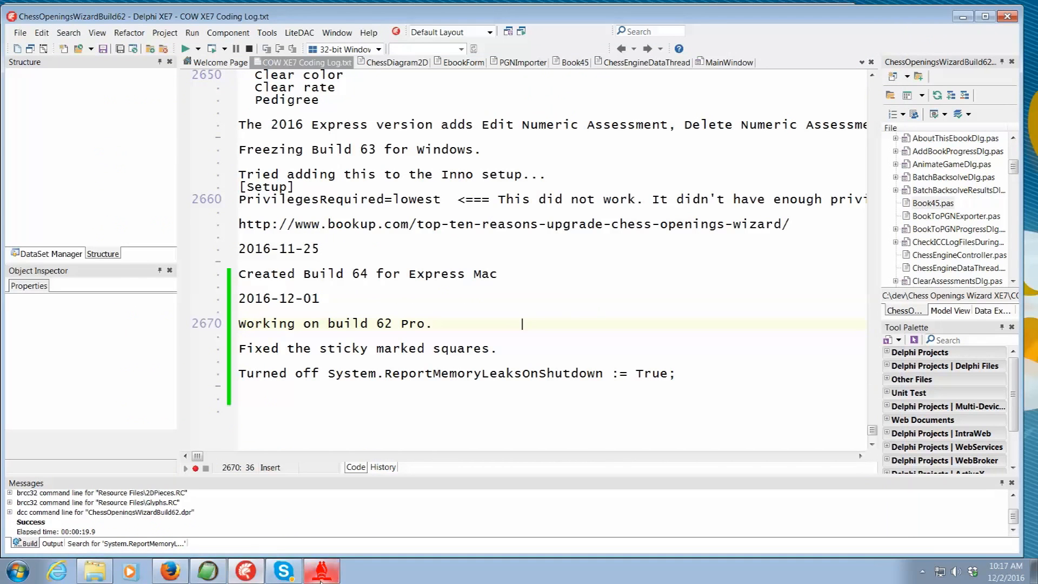
Return to the David I White plans ebook and start the engine analysing the Winawer.
click(322, 570)
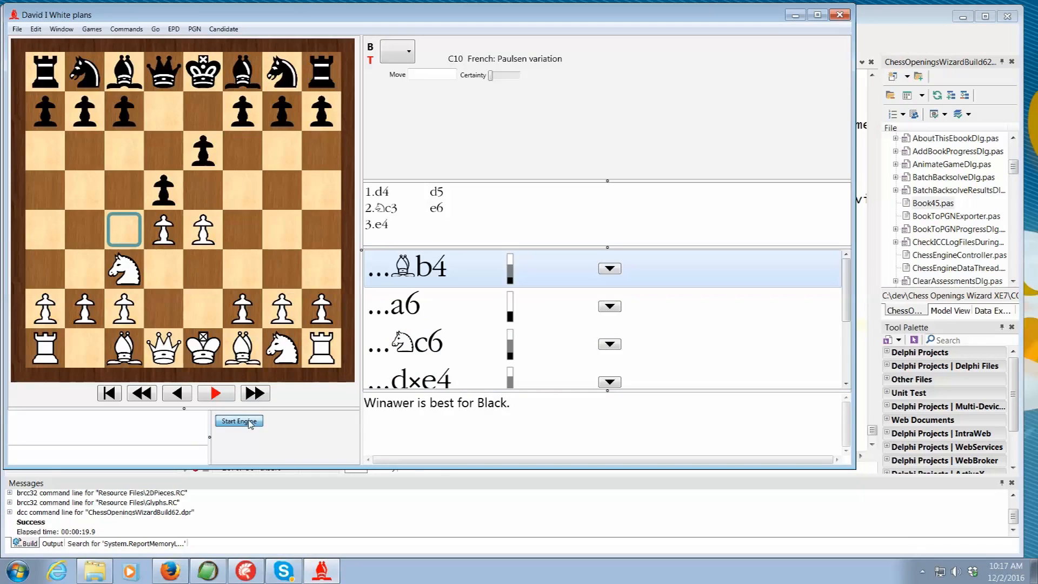
click(239, 421)
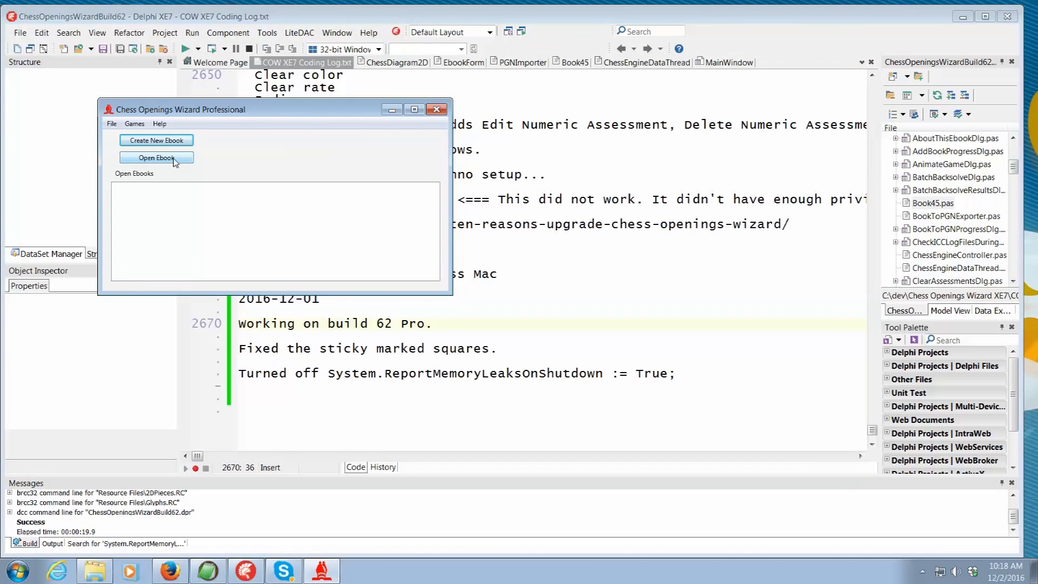
Browse for and open the London System ebook.
click(156, 157)
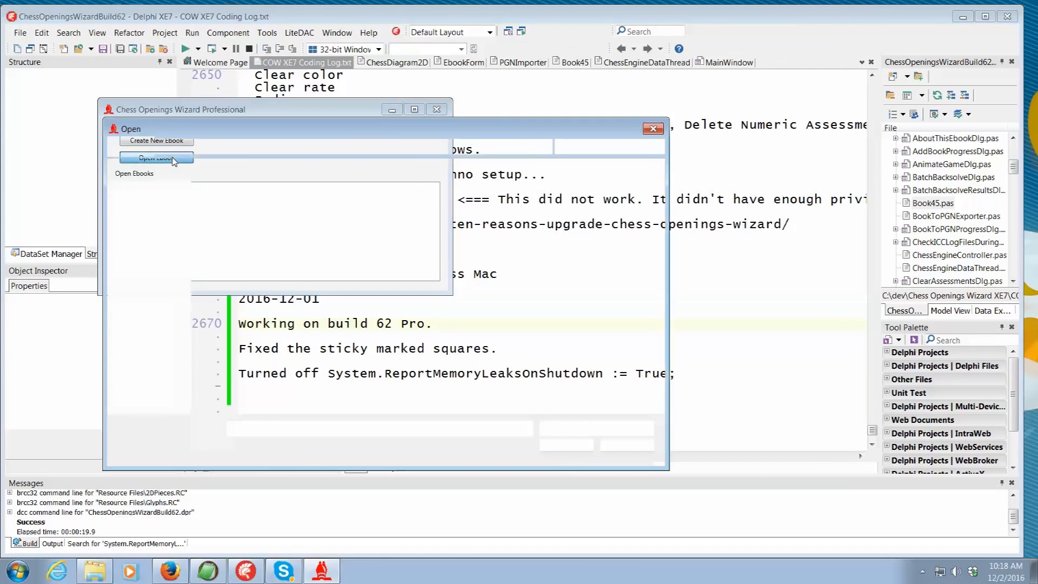
click(157, 158)
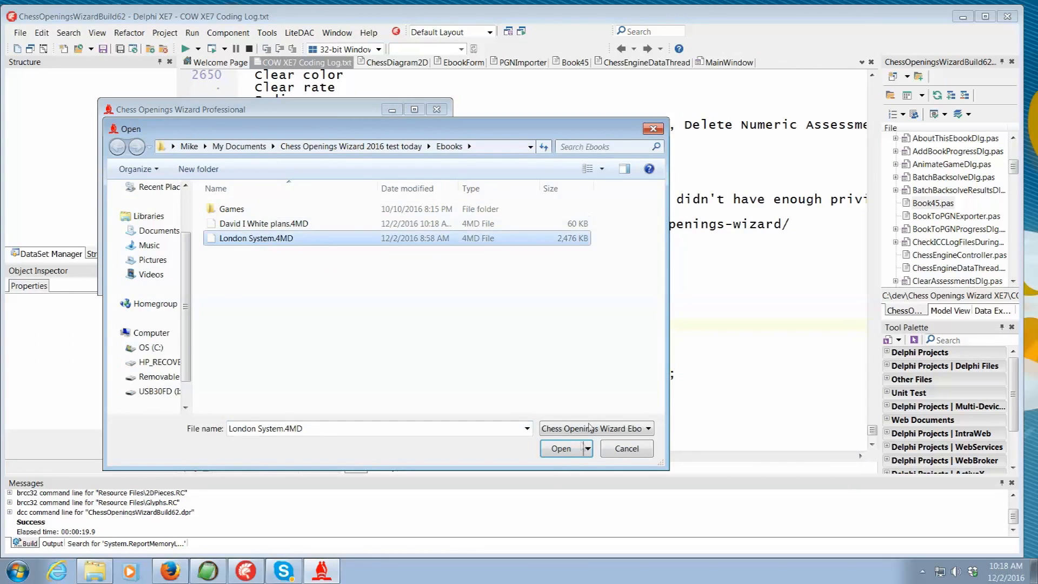
click(561, 448)
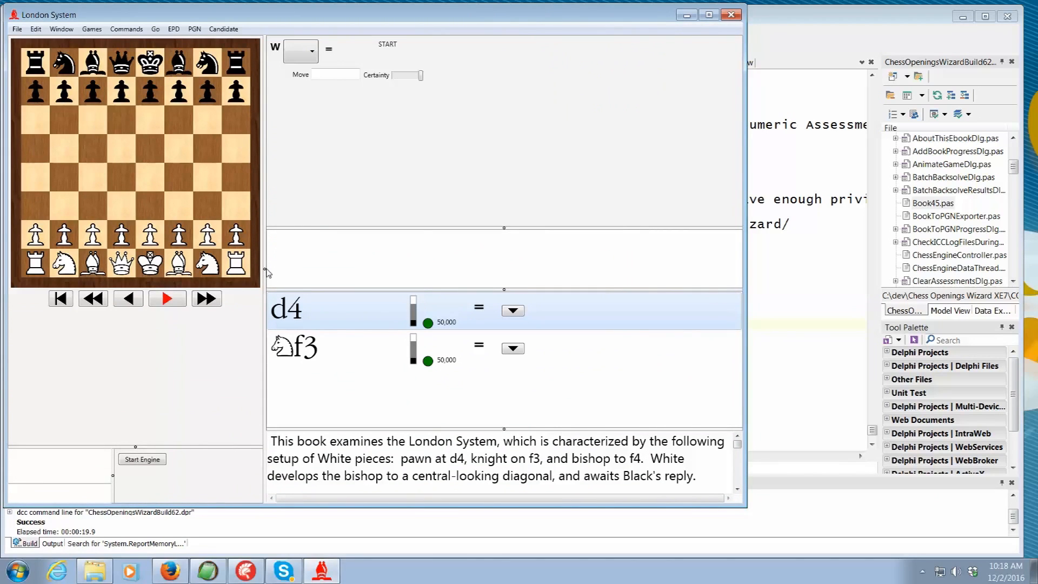
Enlarge the board, view the London line to 6.e3, and close the ebook.
drag(268, 272, 411, 271)
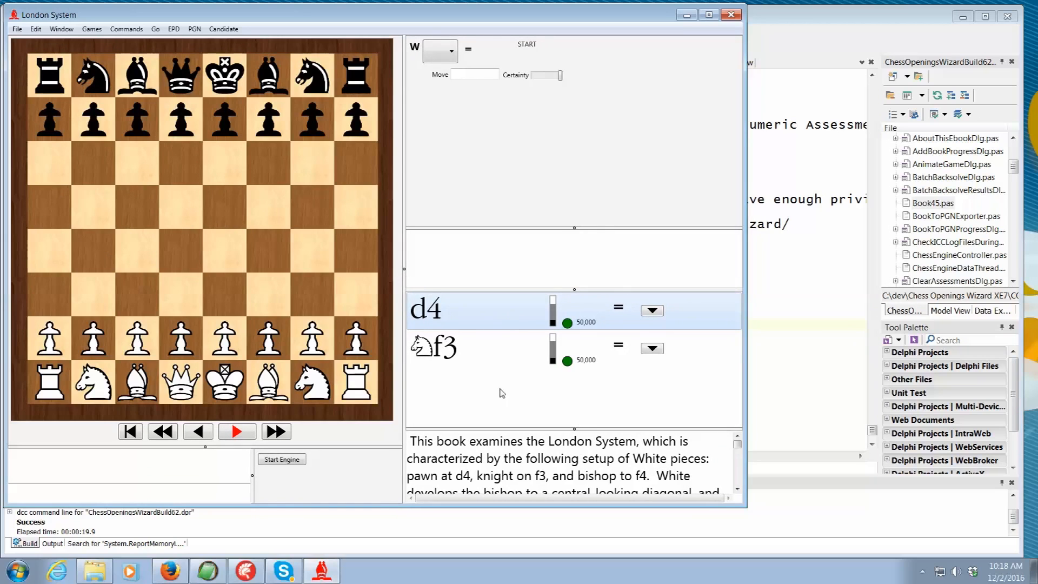
mouse_move(503, 333)
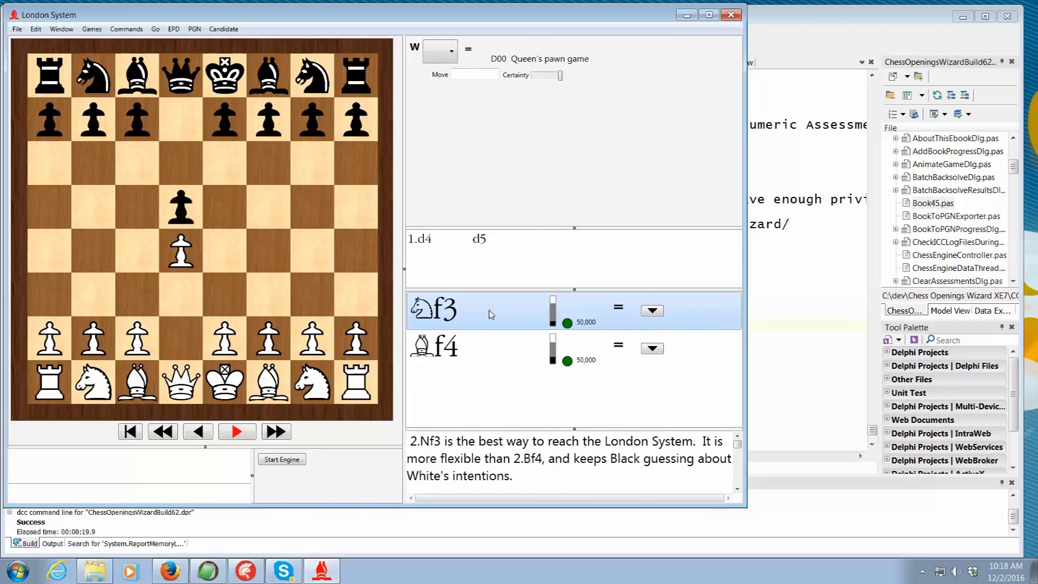
drag(487, 458, 511, 475)
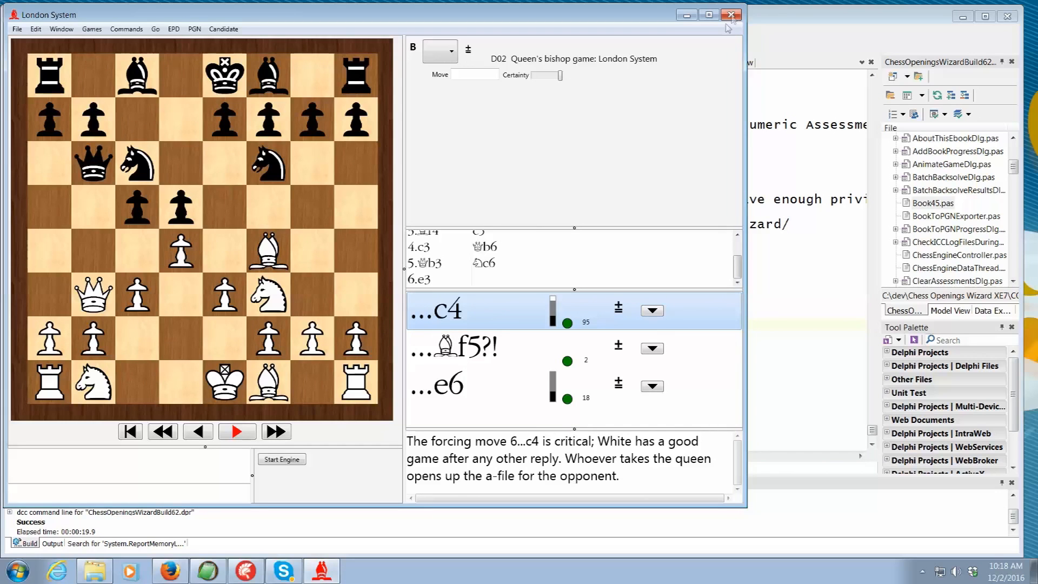
click(731, 14)
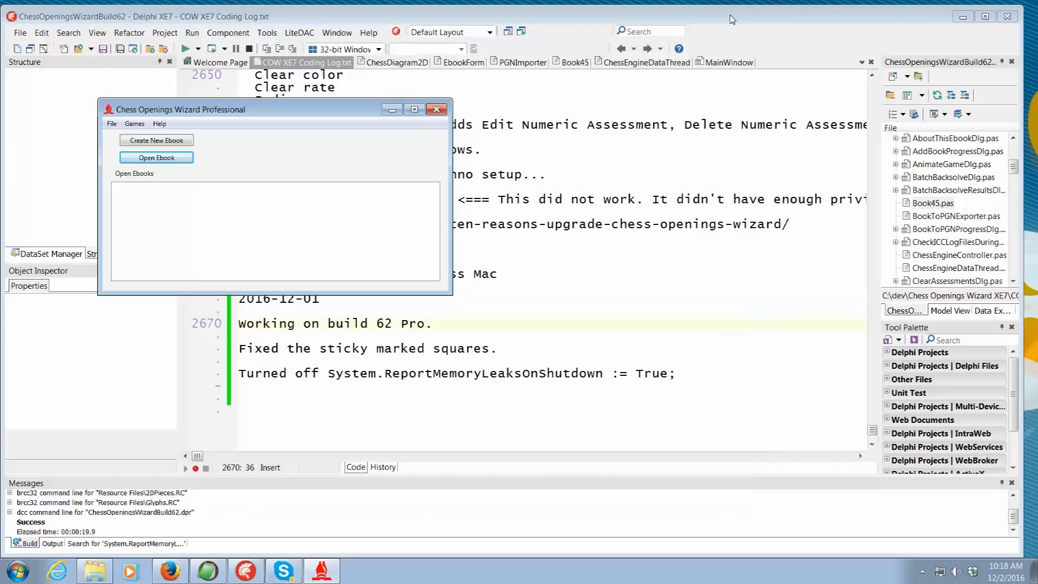
mouse_move(299, 120)
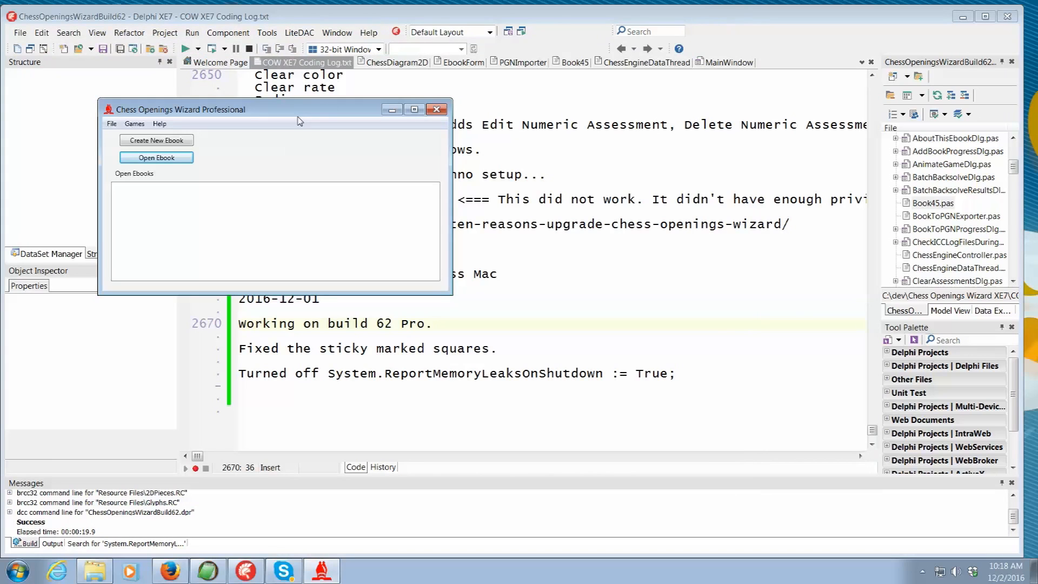
Quit Chess Openings Wizard and view the Book45 unit source in Delphi.
click(436, 110)
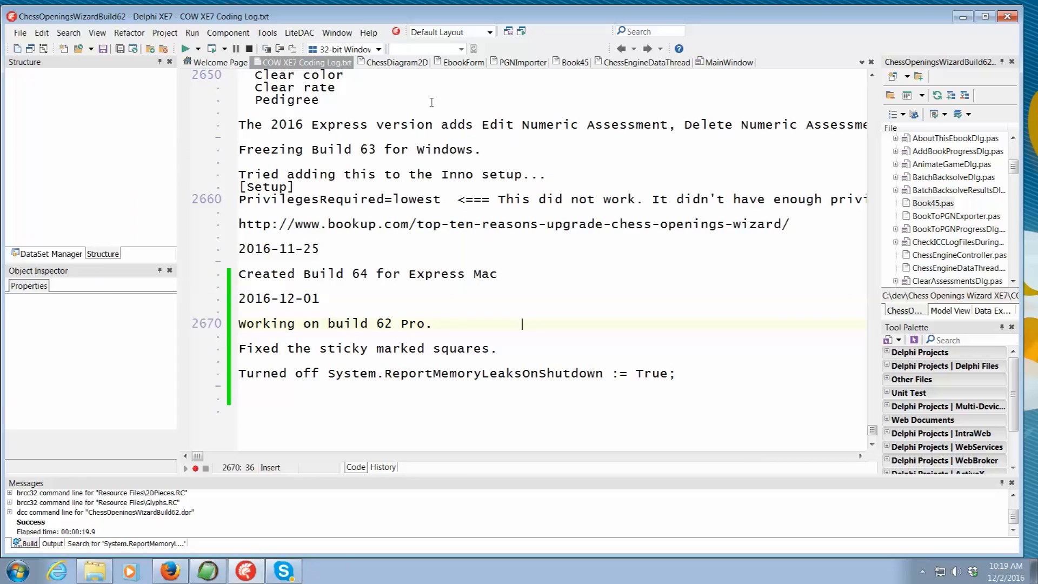
mouse_move(452, 143)
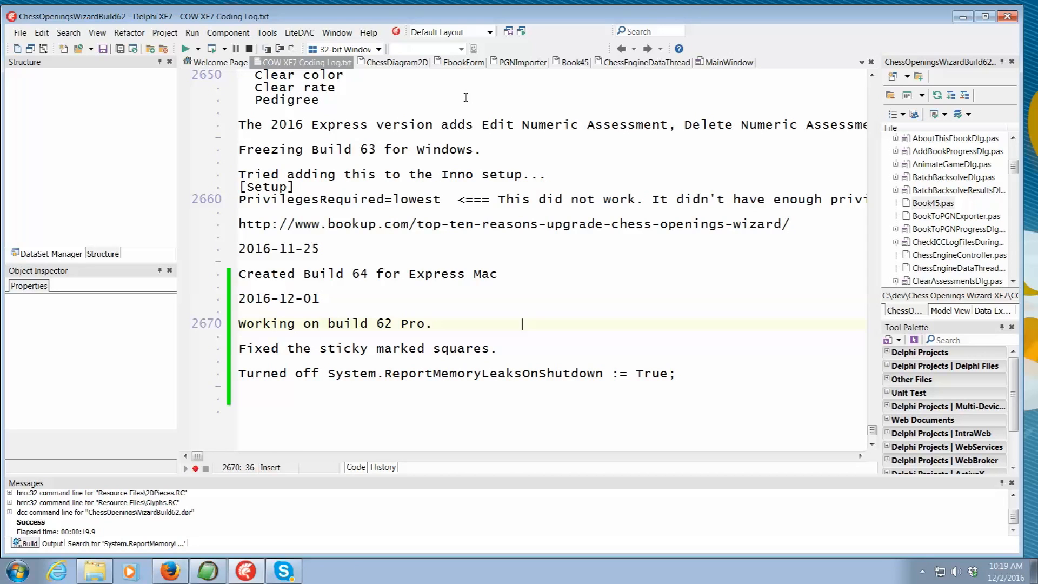
click(571, 63)
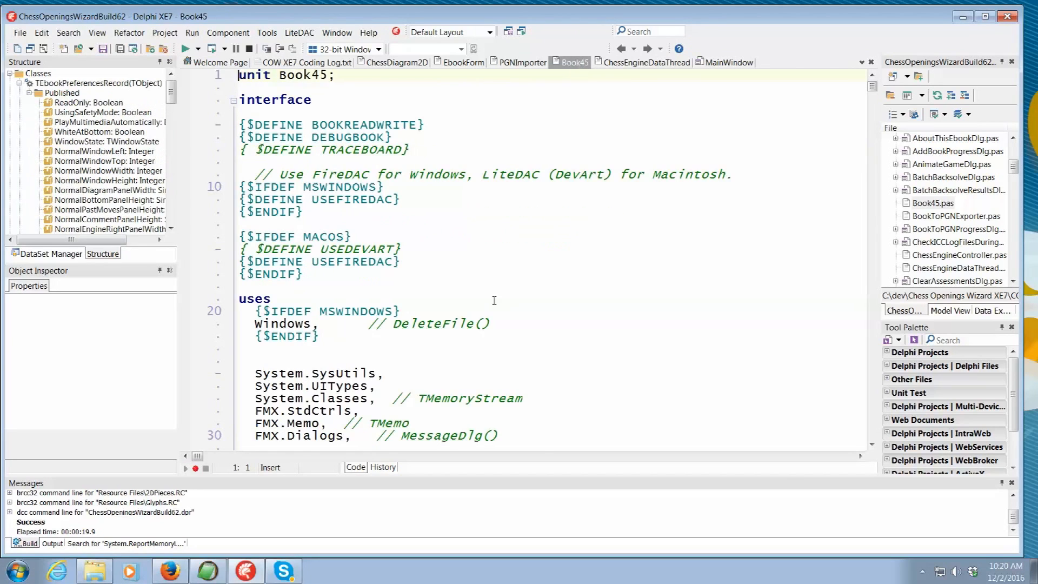
Scroll Book45.pas to the CREATE TABLE constants and select 'Comments' in kSQLFieldComments.
scroll(down, 3)
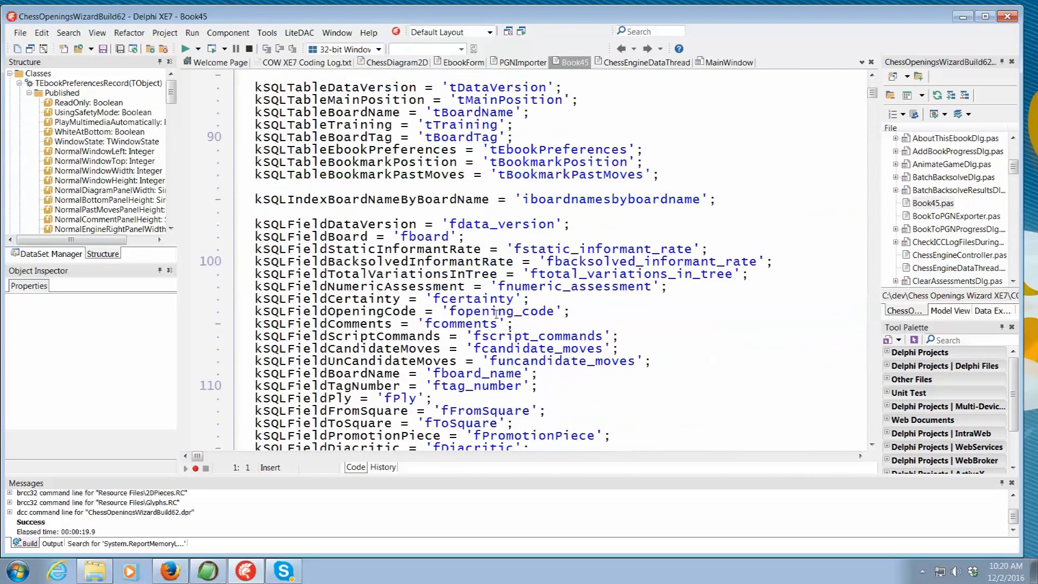
scroll(down, 3)
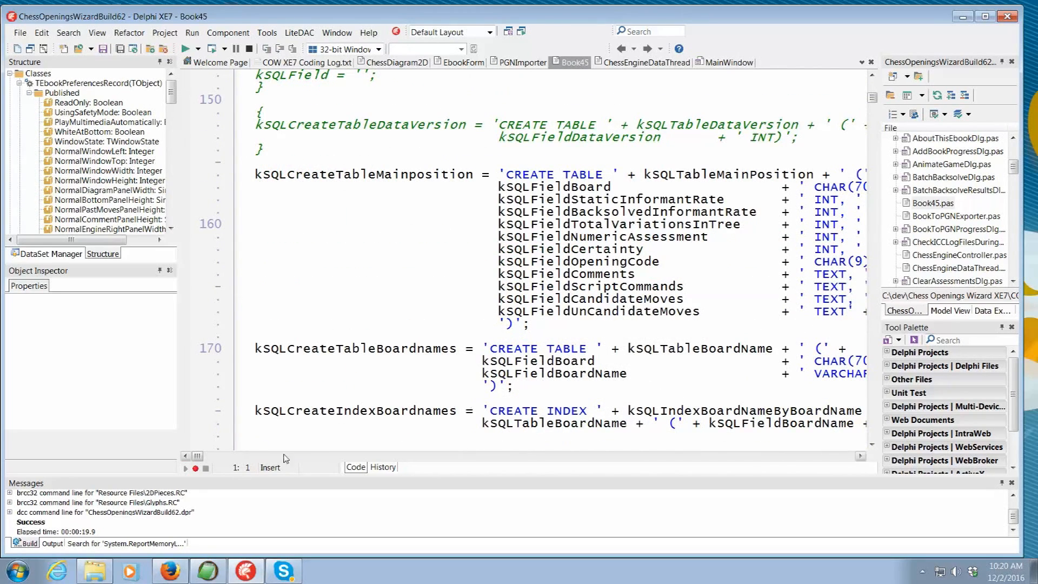
scroll(right, 3)
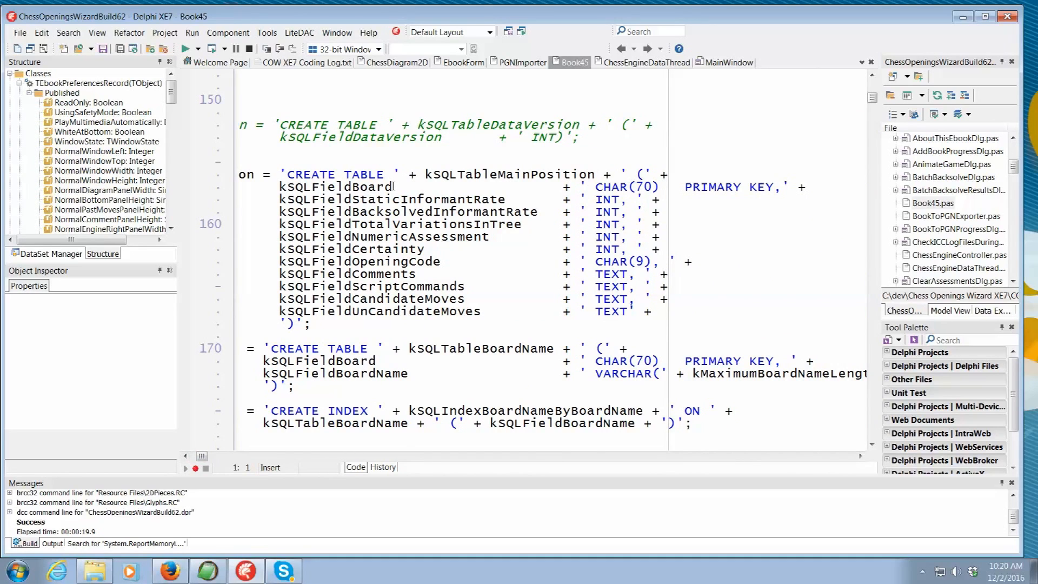
mouse_move(469, 200)
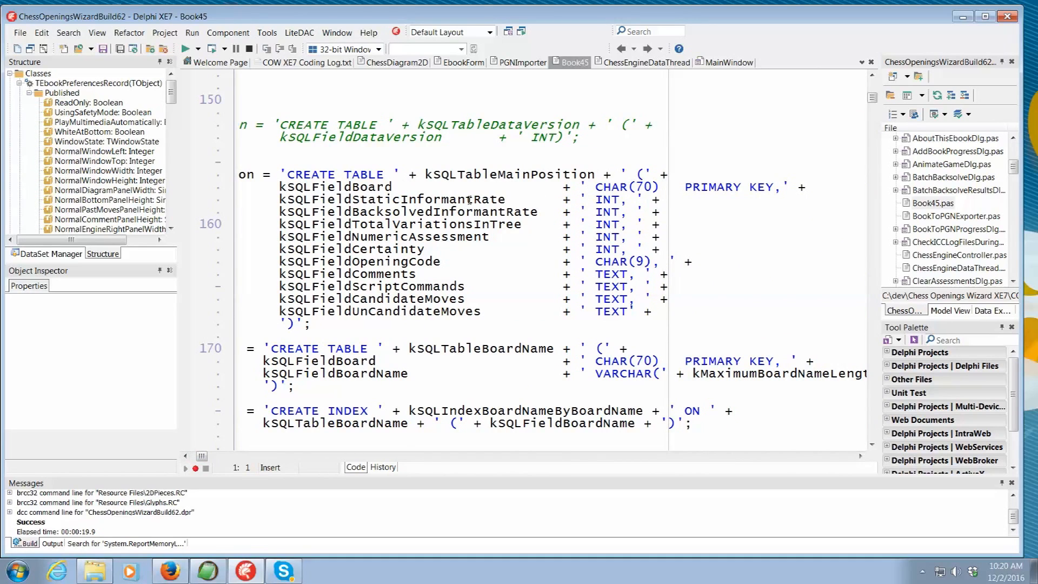
mouse_move(422, 249)
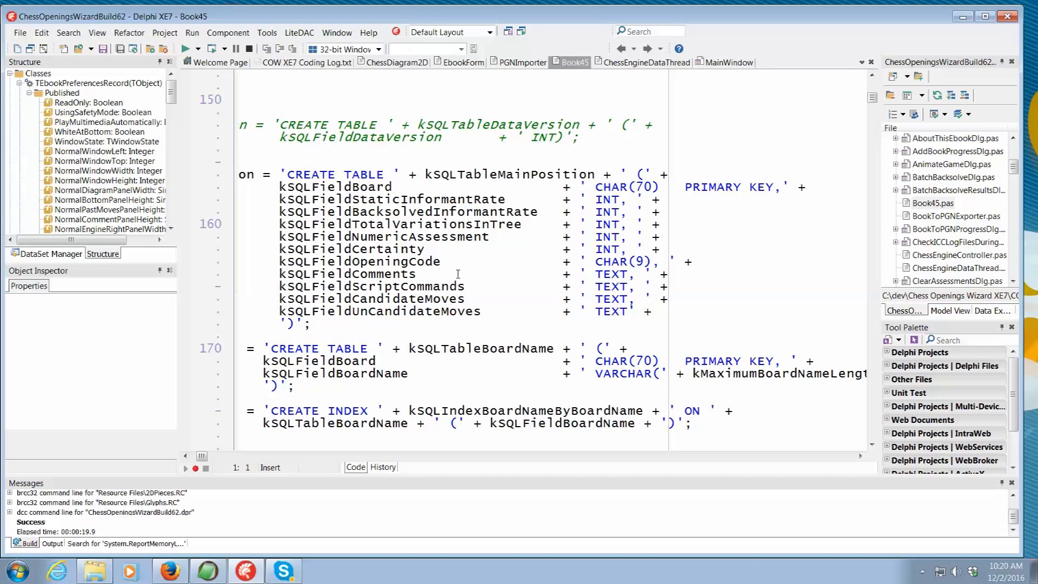
mouse_move(439, 269)
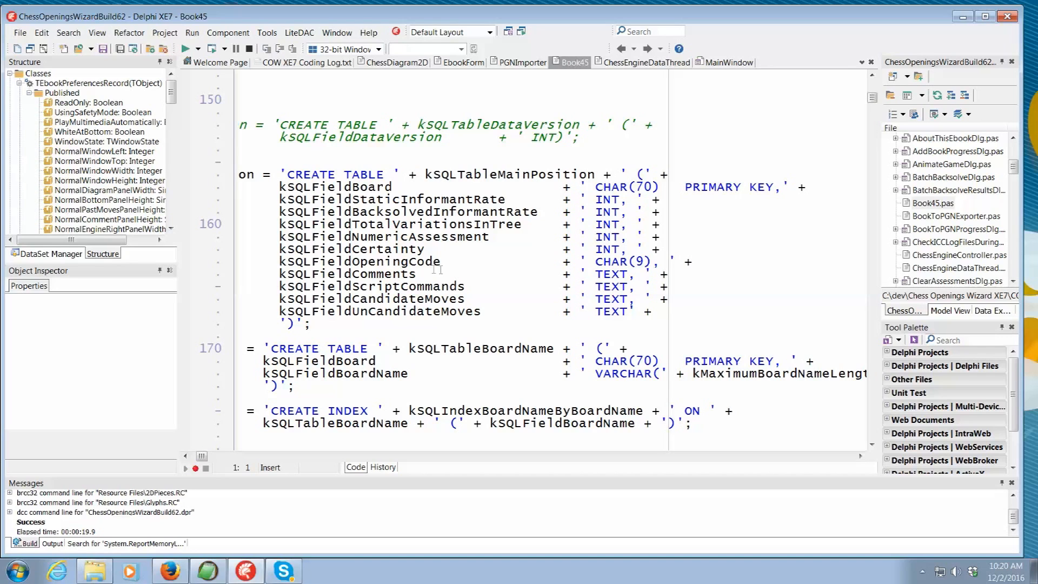
double_click(382, 274)
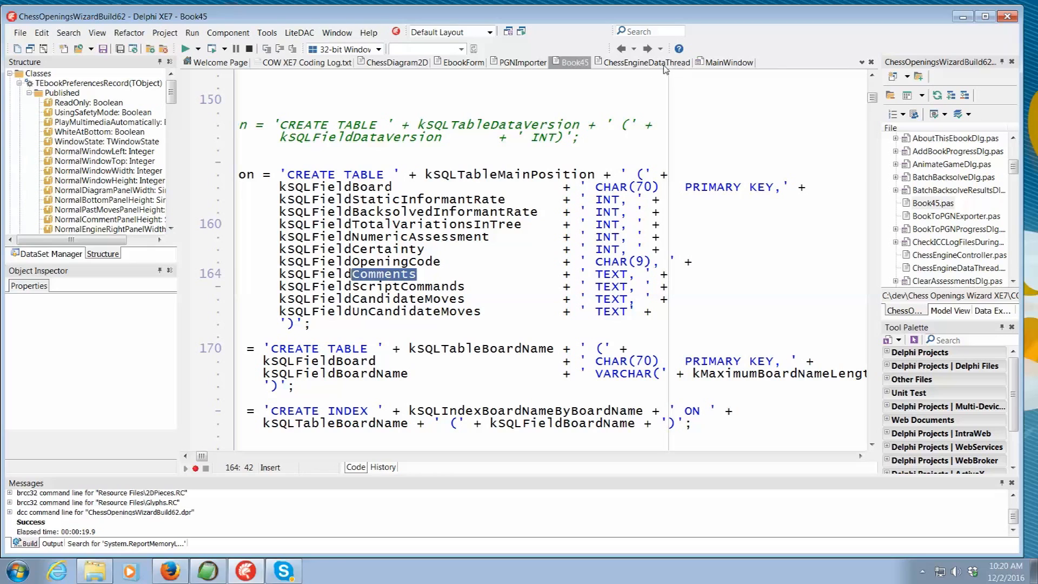
mouse_move(655, 66)
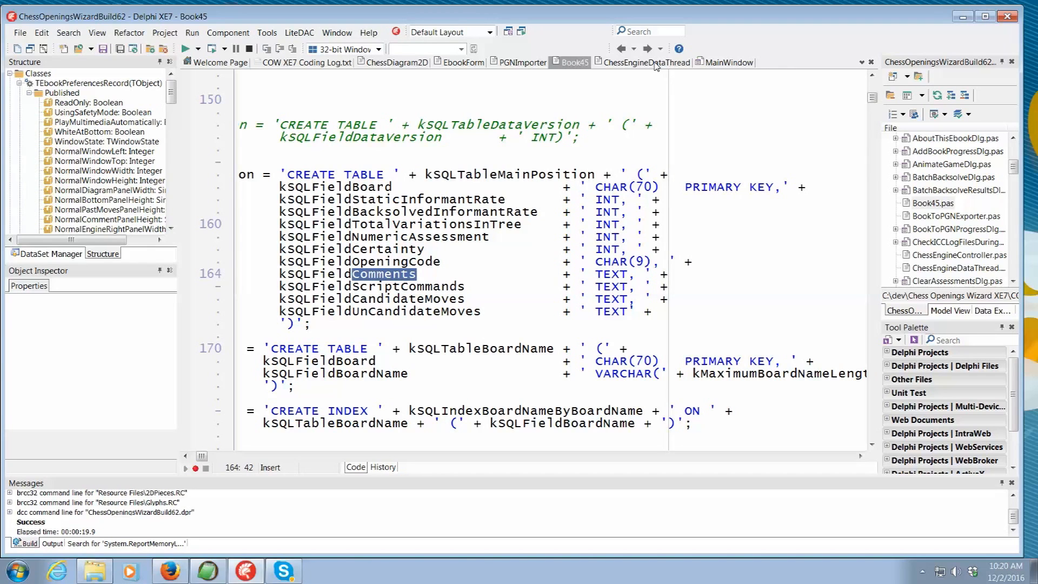
Switch to the ChessEngineDataThread unit and view TChessEngineDataThread.Execute with its engine-pipe loop.
click(646, 63)
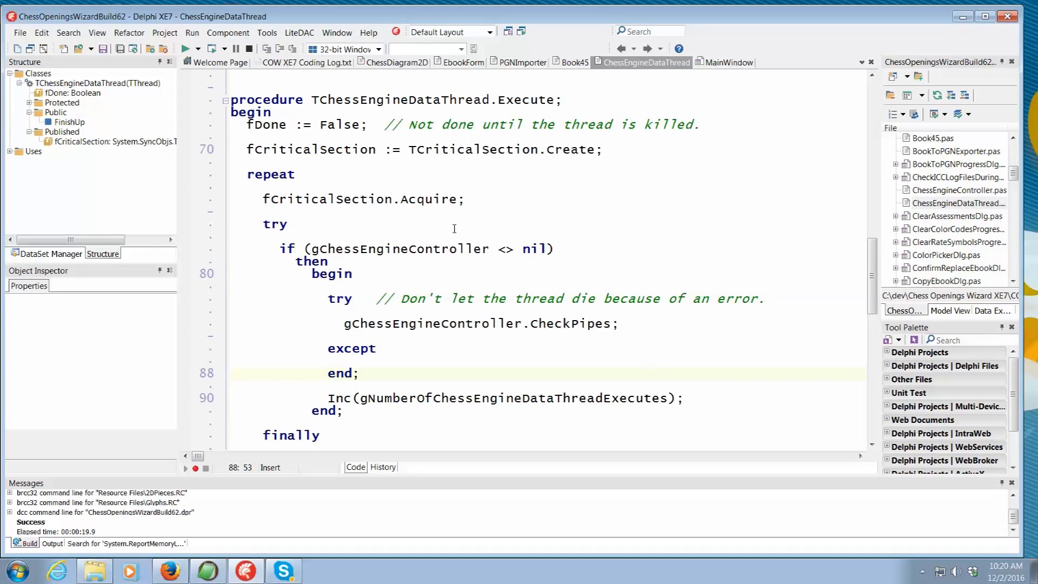
mouse_move(450, 316)
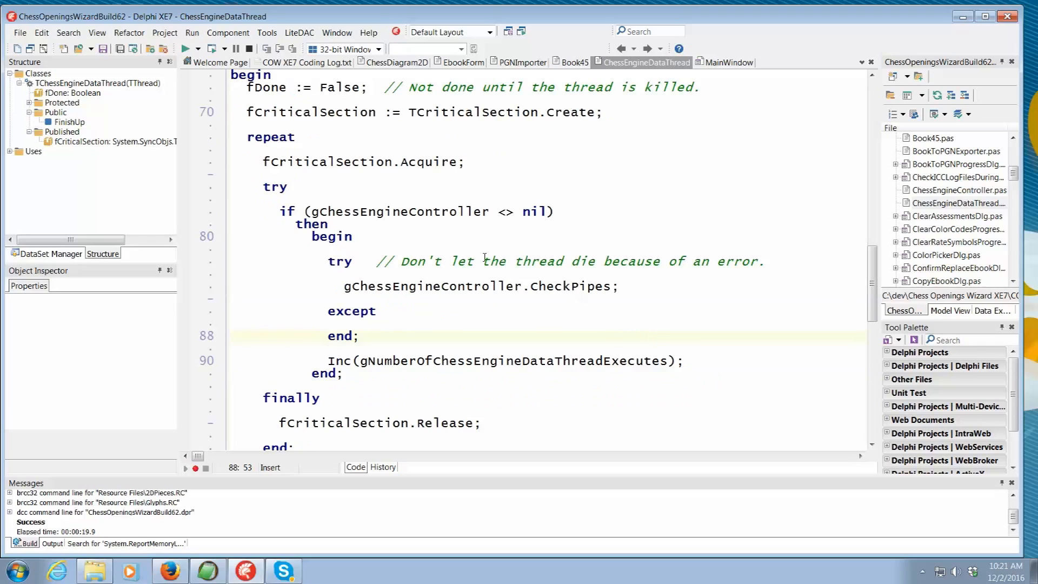
mouse_move(233, 79)
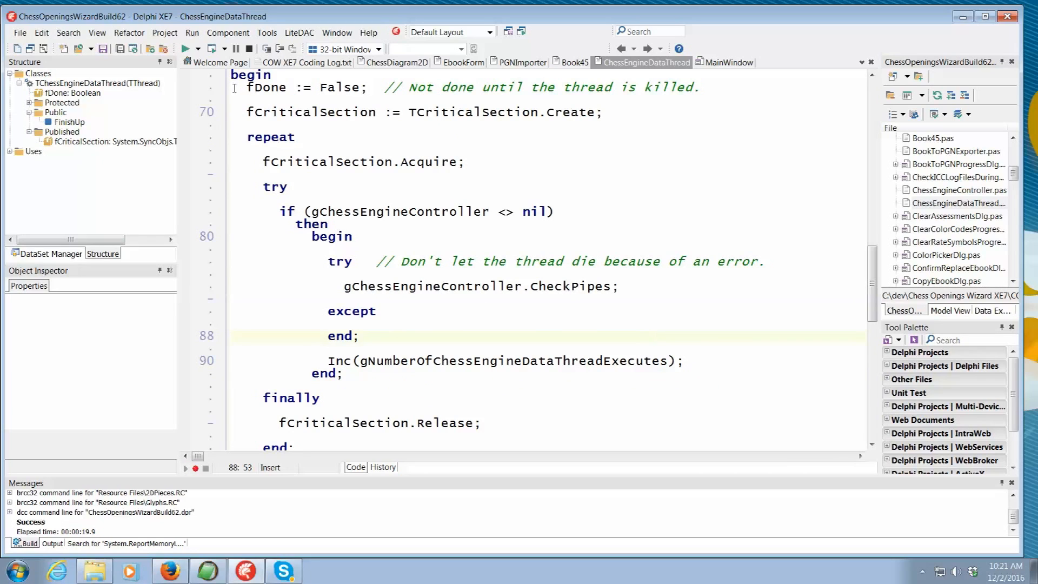
click(652, 336)
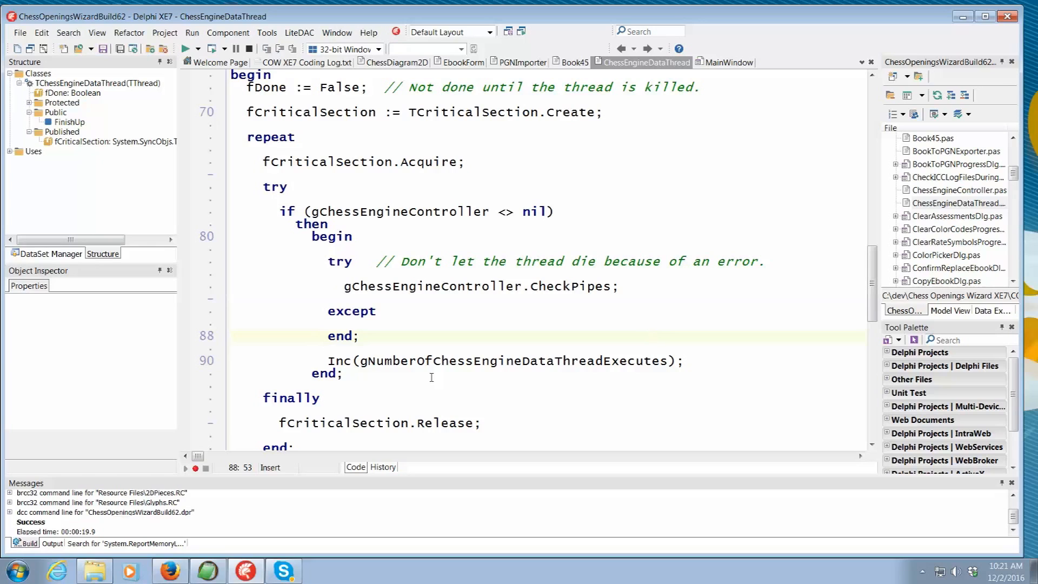
mouse_move(556, 261)
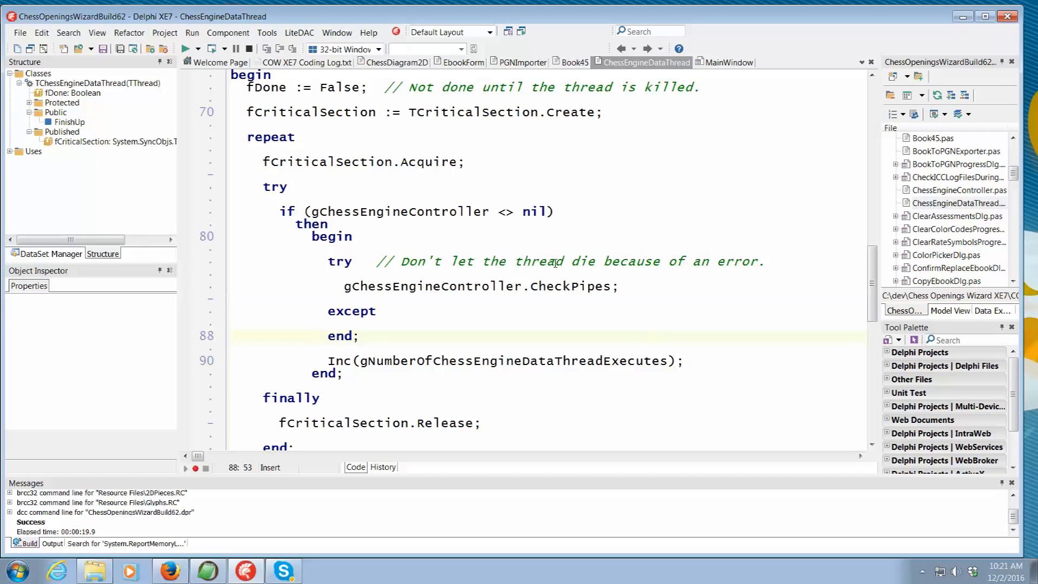
mouse_move(423, 179)
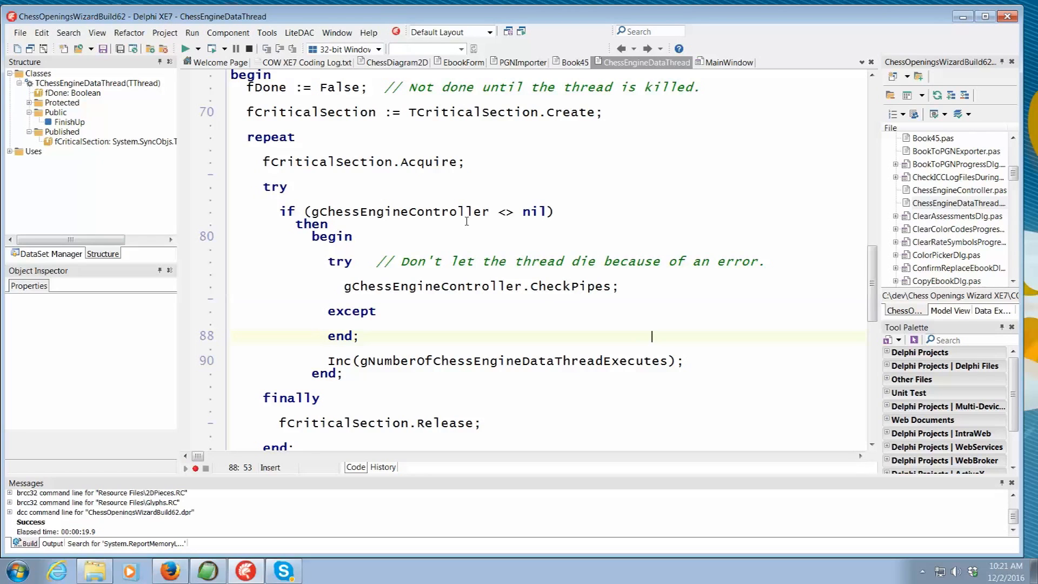
mouse_move(515, 201)
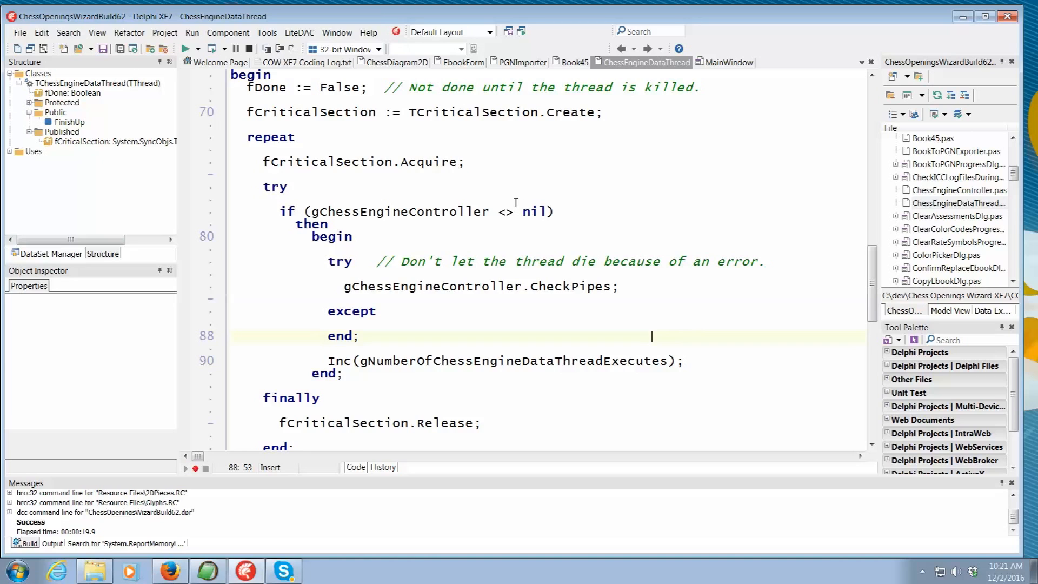